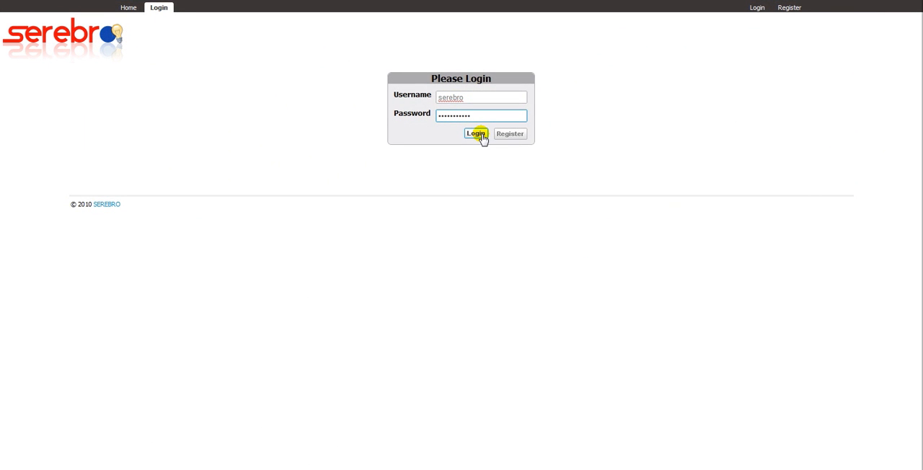
- Log in to SEREBRO to reach the dashboard listing six team projects
click(475, 134)
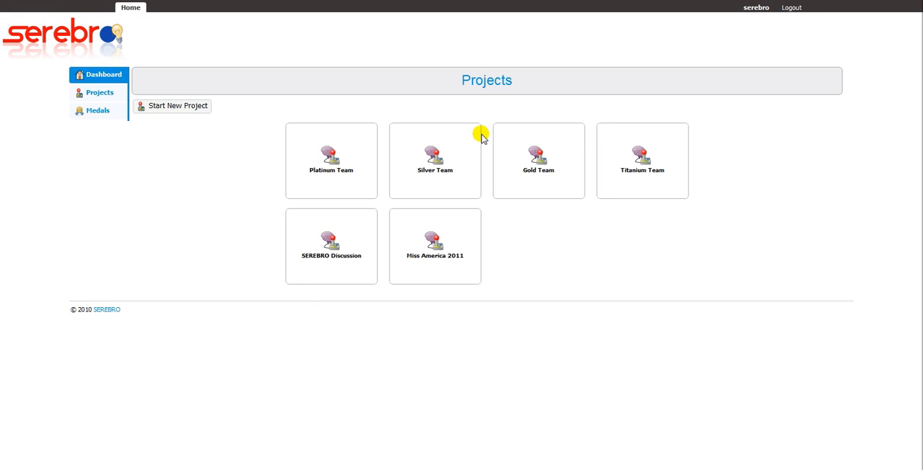
mouse_move(609, 150)
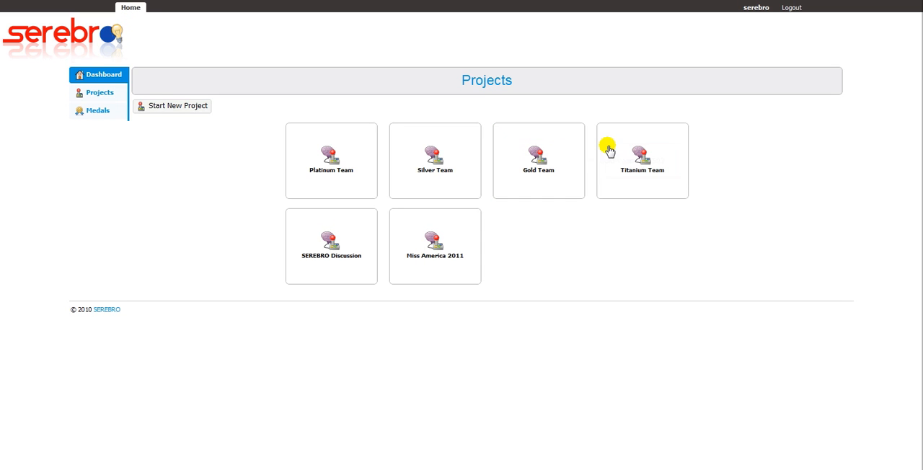
mouse_move(435, 161)
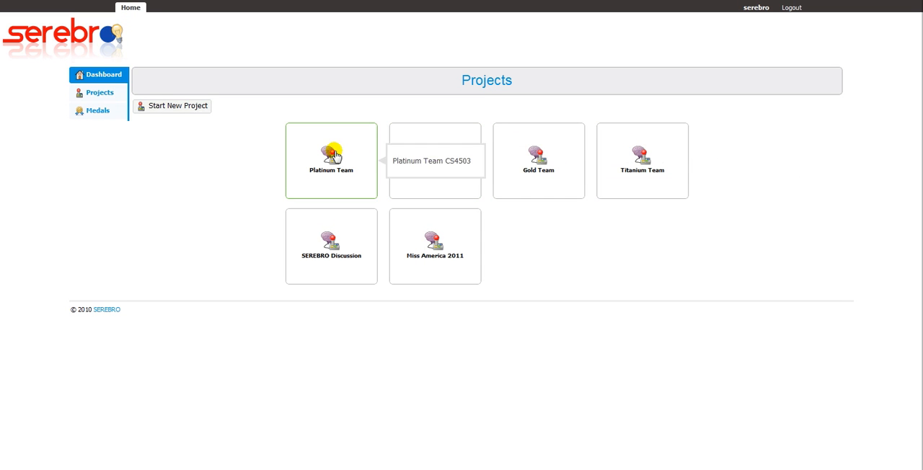
mouse_move(247, 124)
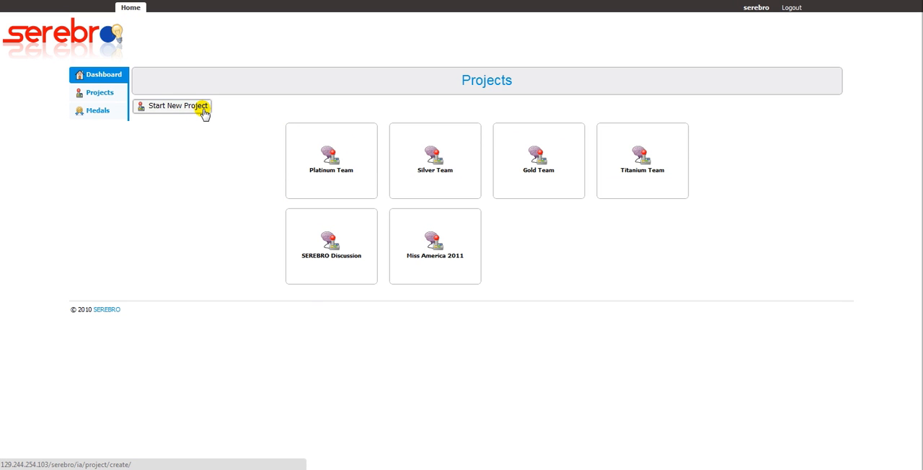
- Start a new project and create it with the name 'Demonstration'
click(171, 106)
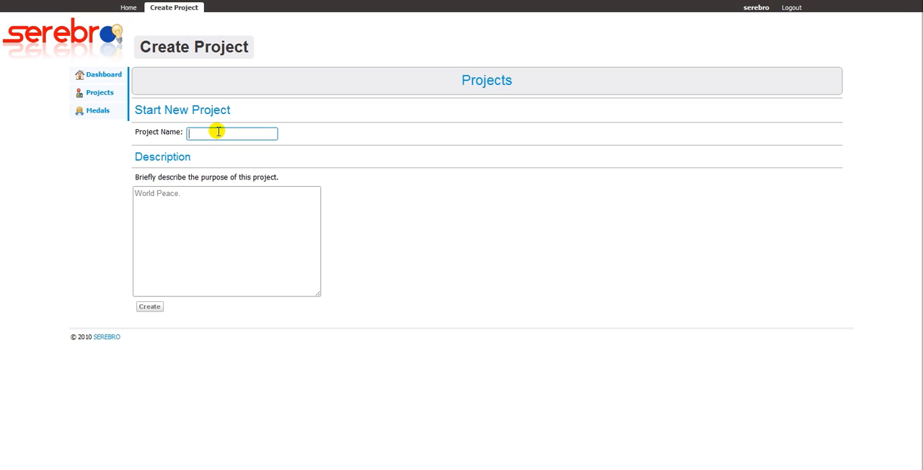
text(Demonstrat)
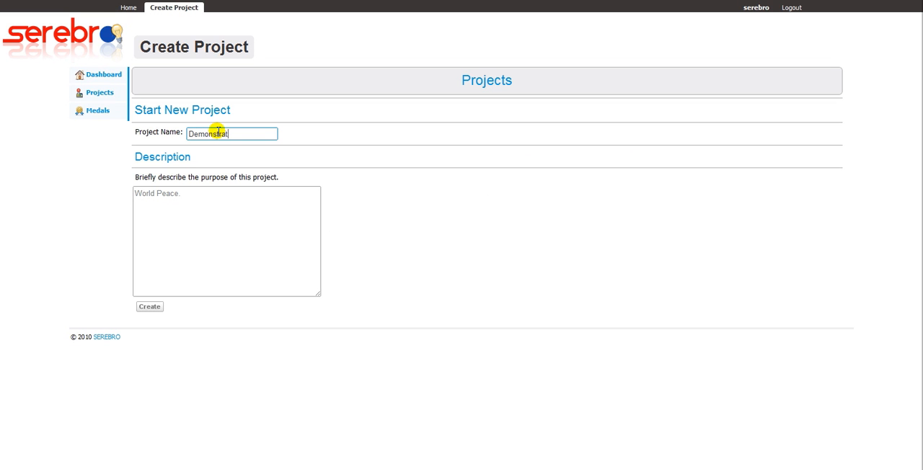
click(149, 306)
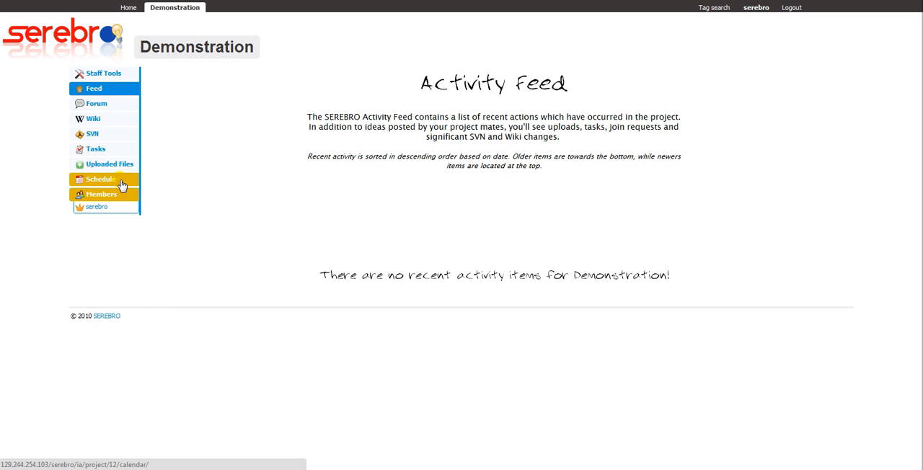
mouse_move(105, 133)
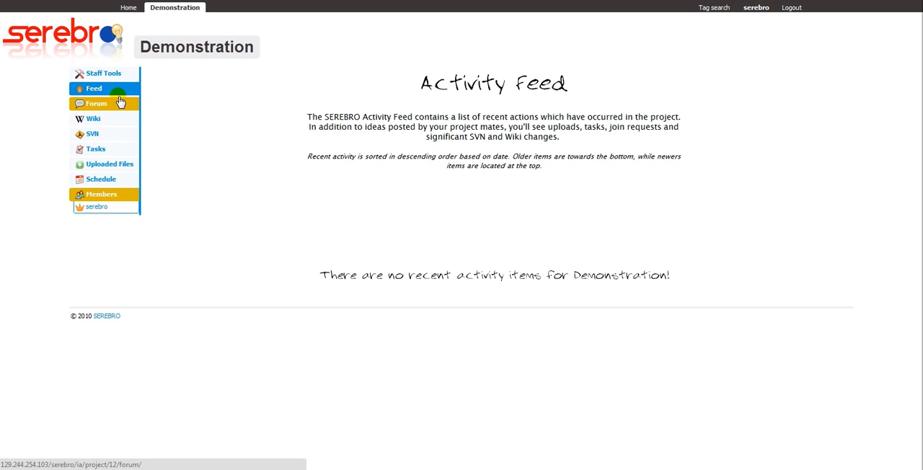
mouse_move(128, 8)
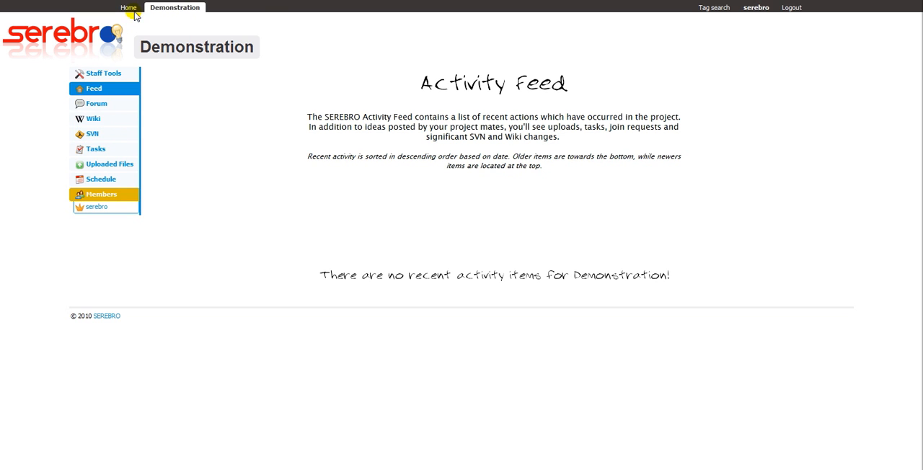
- Return to the Home dashboard and open the Titanium Team project tile
click(128, 7)
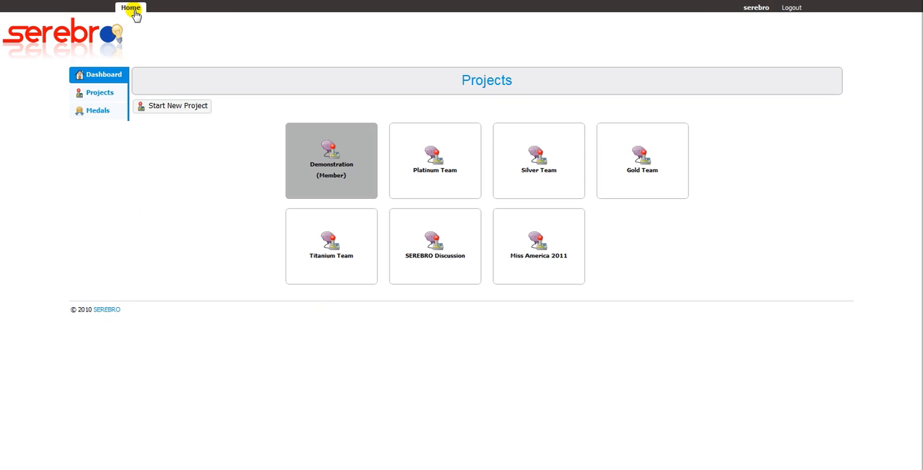
mouse_move(331, 246)
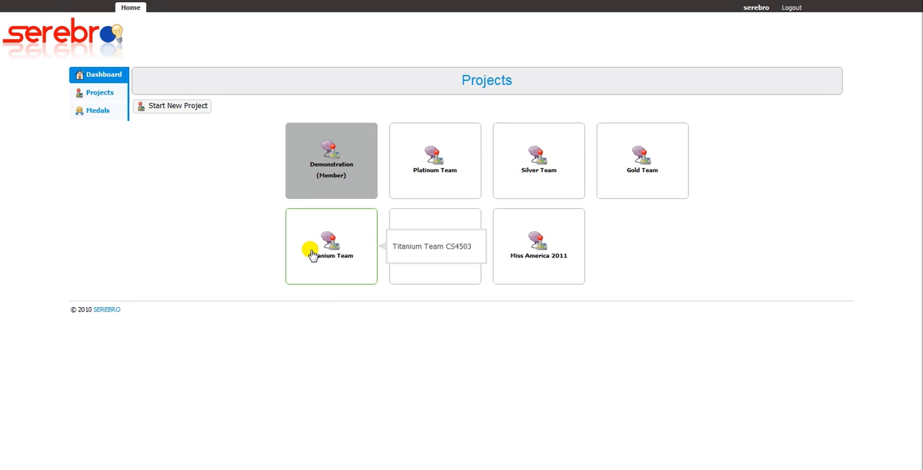
click(331, 246)
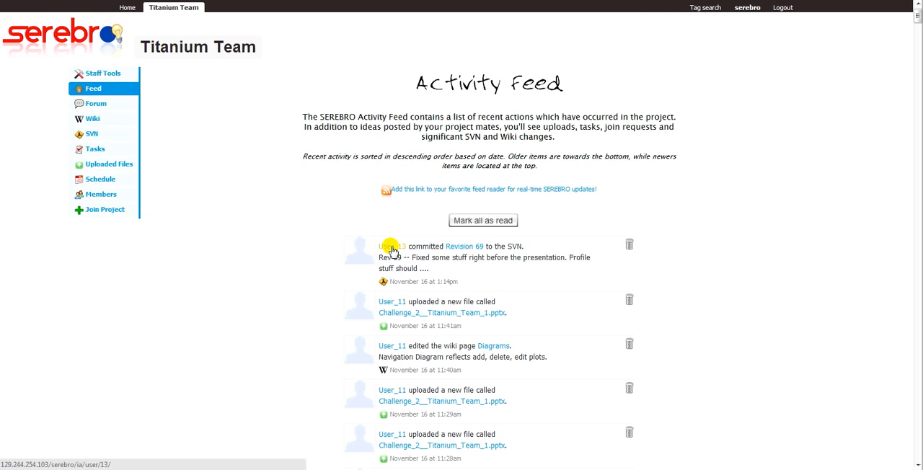
mouse_move(464, 246)
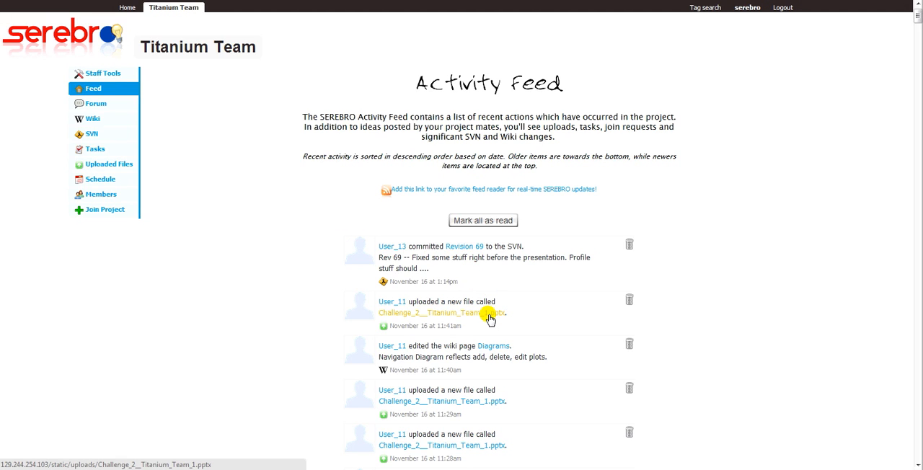
mouse_move(493, 346)
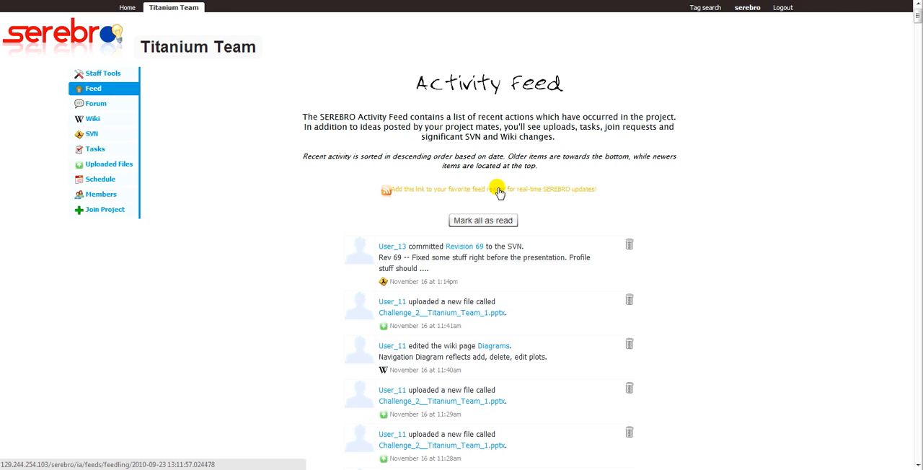
- Open Challenge 2's Website Ideas topic, view 'Meeting this weekend', and add a 'satur' tag
click(96, 103)
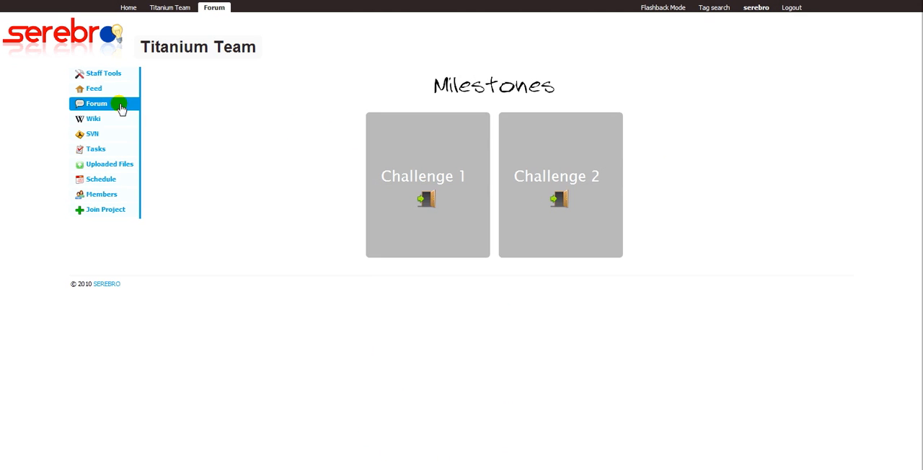
click(561, 184)
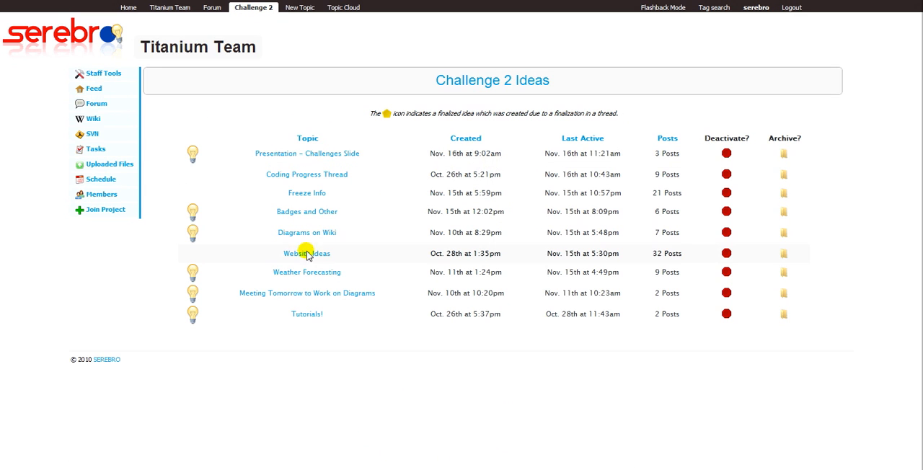
click(307, 253)
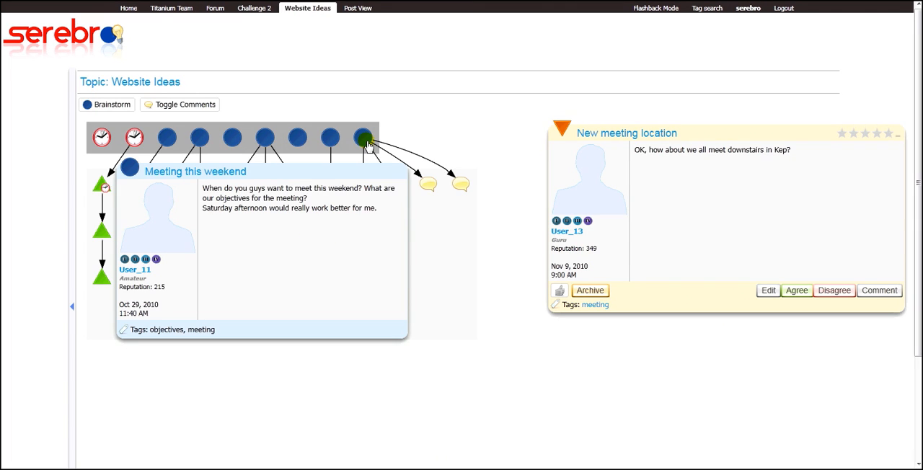
click(362, 138)
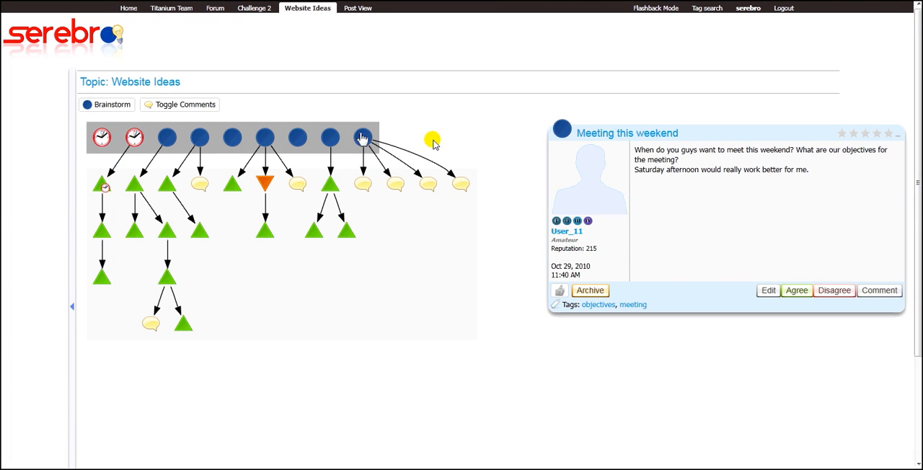
mouse_move(796, 290)
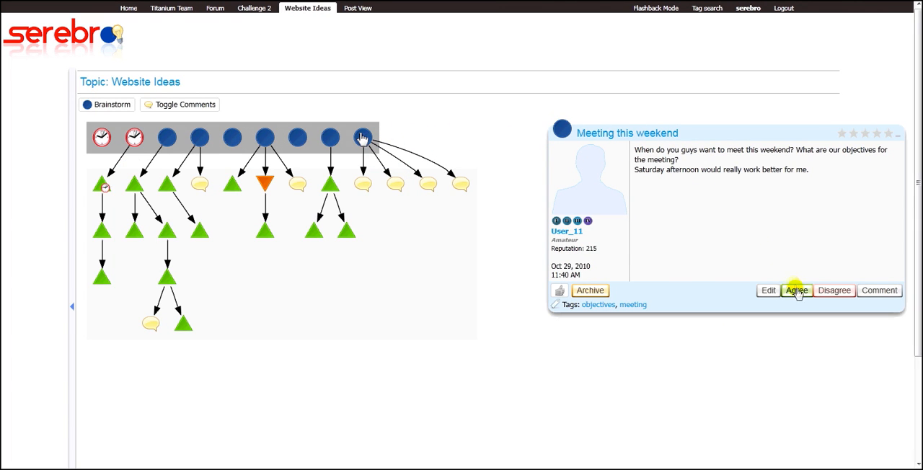
mouse_move(833, 290)
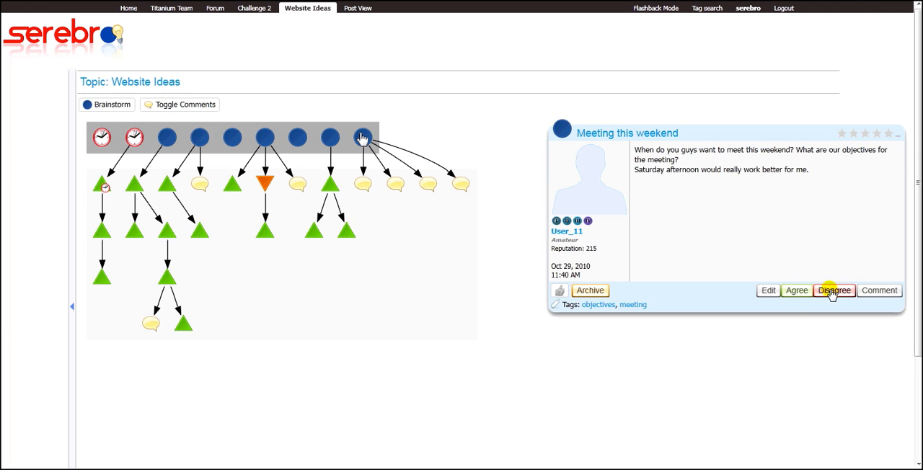
mouse_move(878, 289)
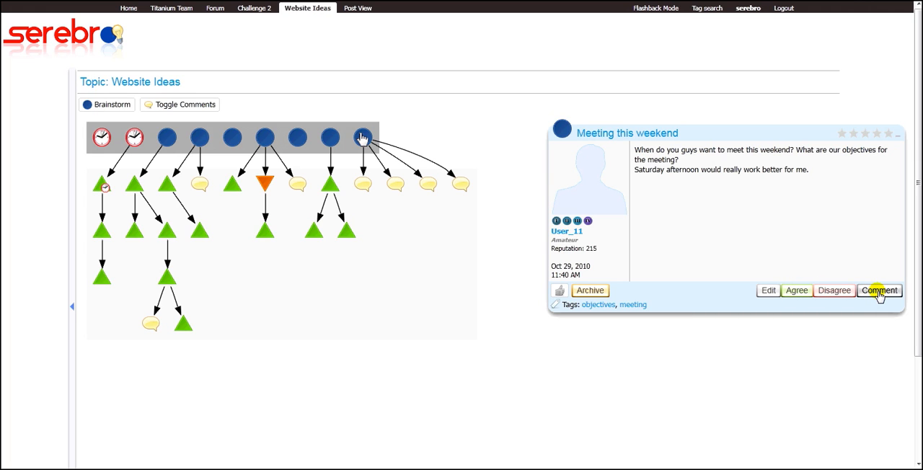
mouse_move(869, 236)
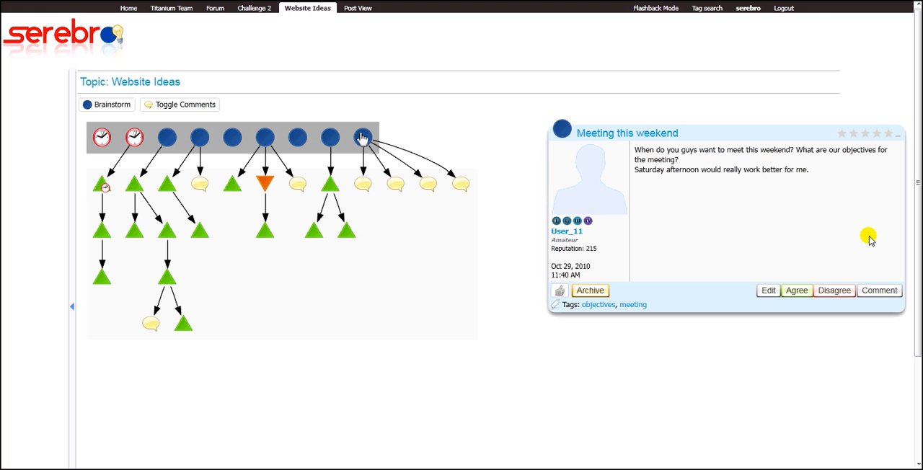
mouse_move(886, 133)
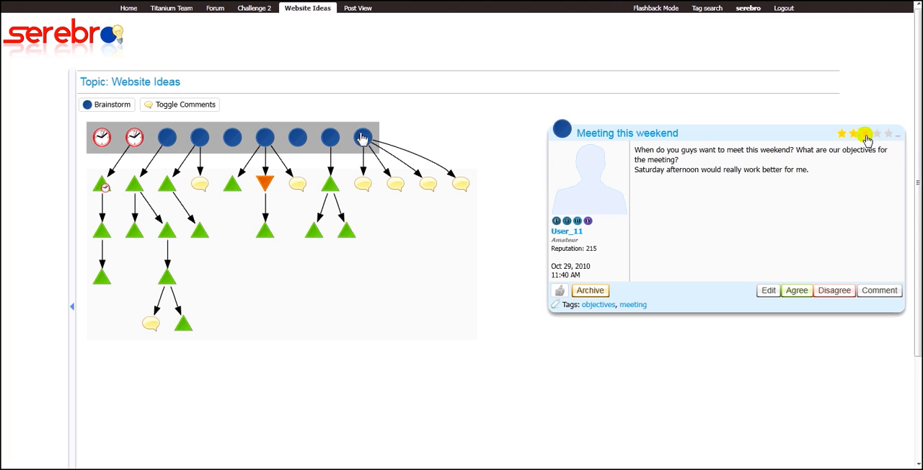
mouse_move(559, 290)
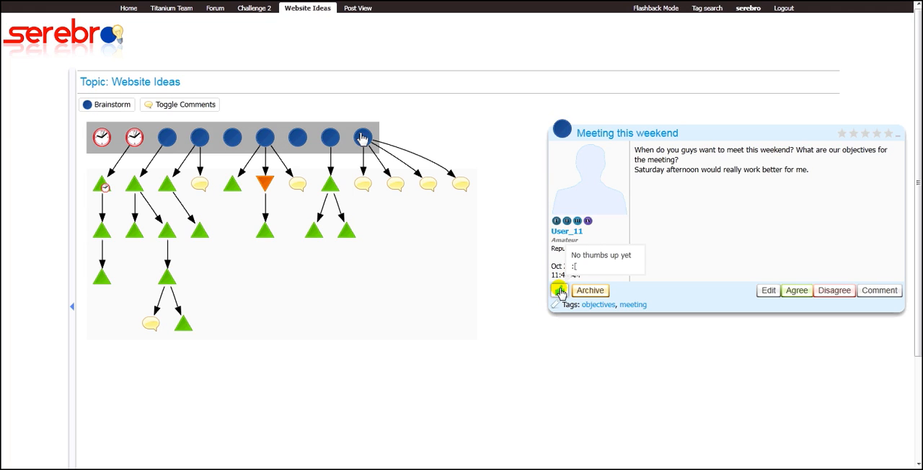
mouse_move(648, 304)
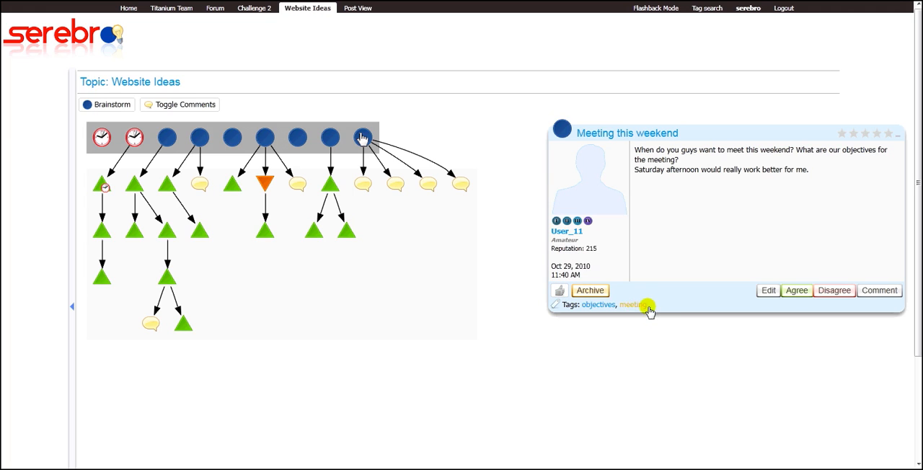
click(631, 304)
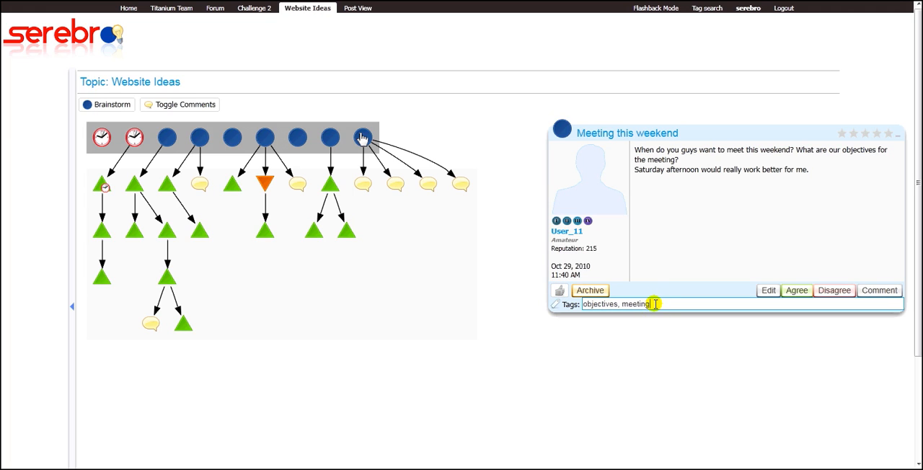
text(, satur)
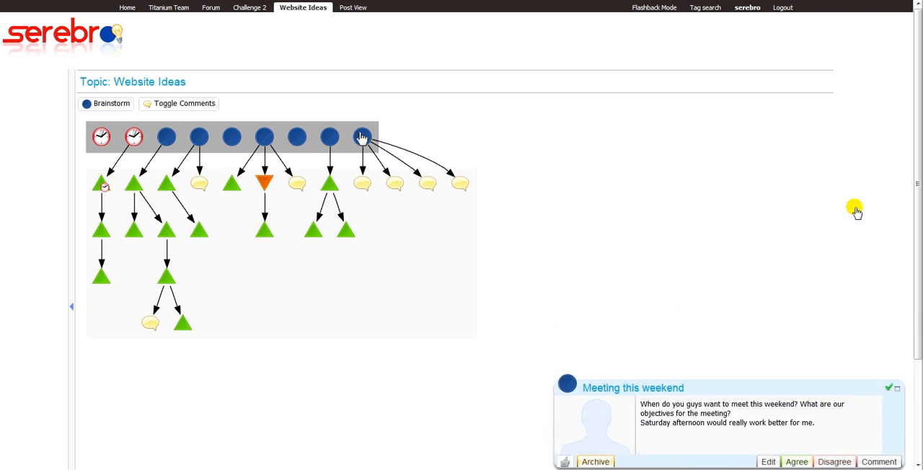
- Open the wiki's Vision and Scope page and scroll down to Value added
click(70, 306)
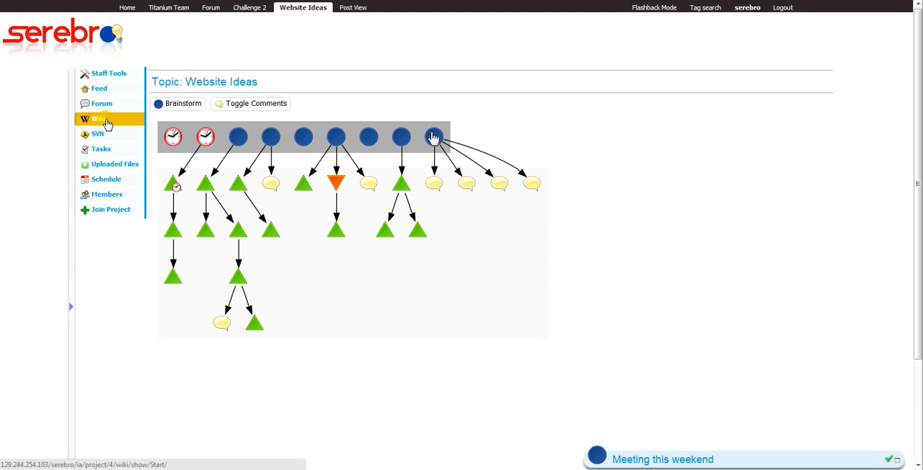
click(94, 118)
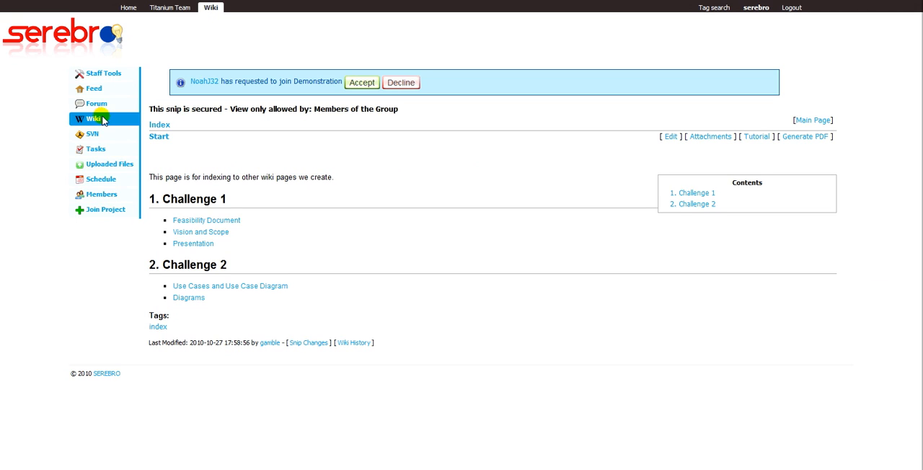
mouse_move(228, 231)
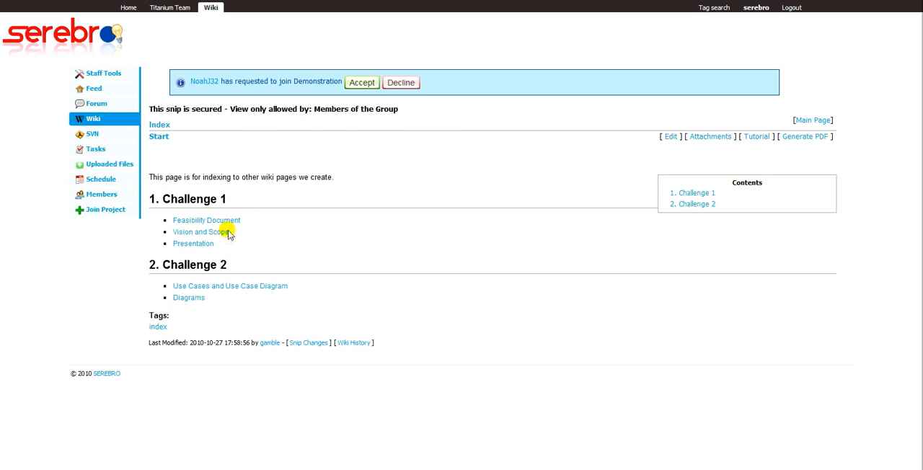
click(198, 231)
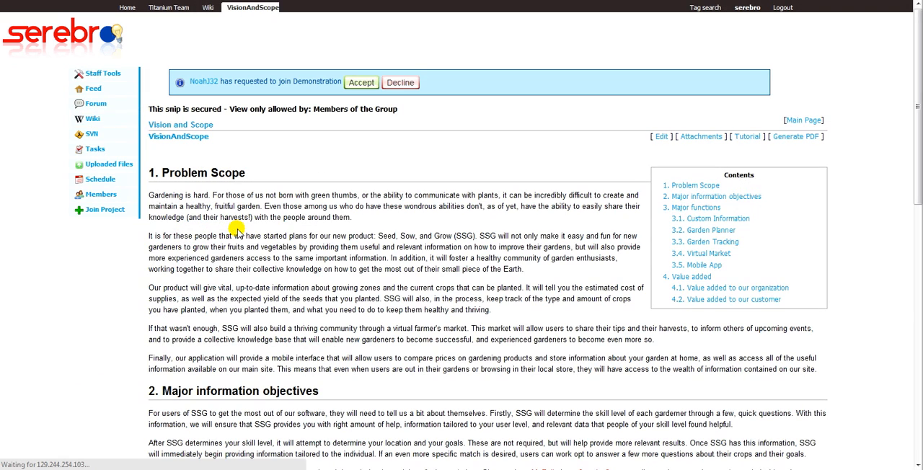
mouse_move(690, 276)
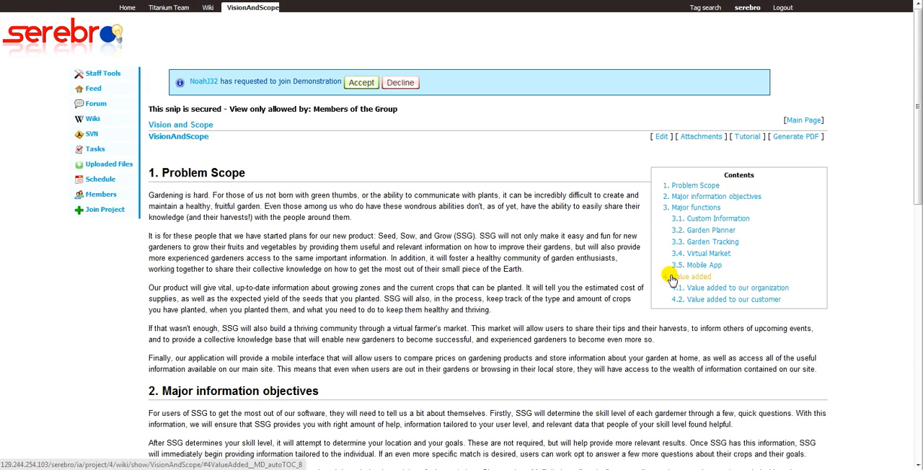
scroll(down, 3)
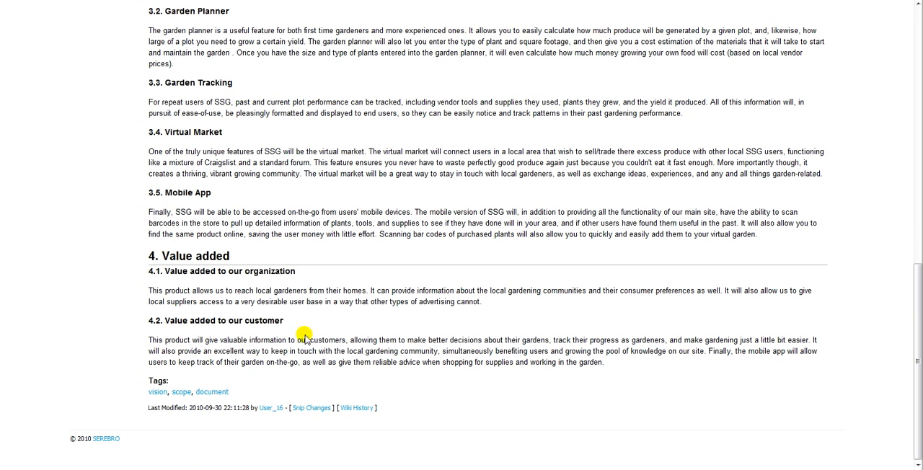
mouse_move(157, 392)
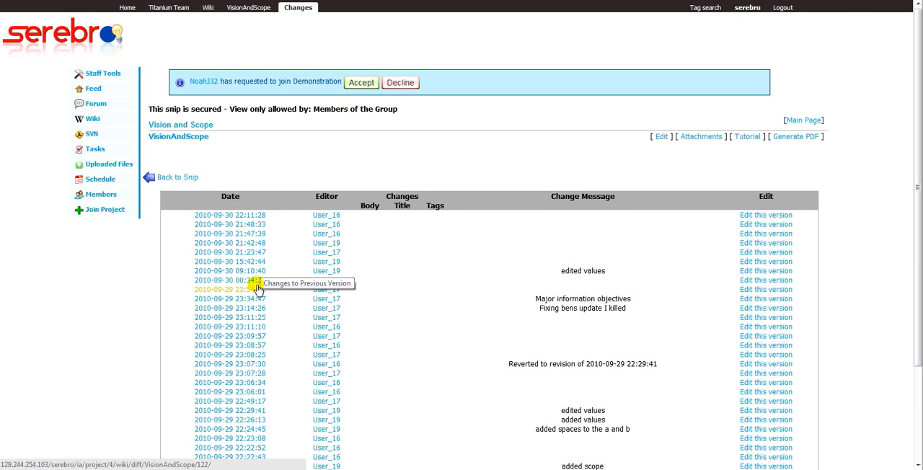
mouse_move(258, 298)
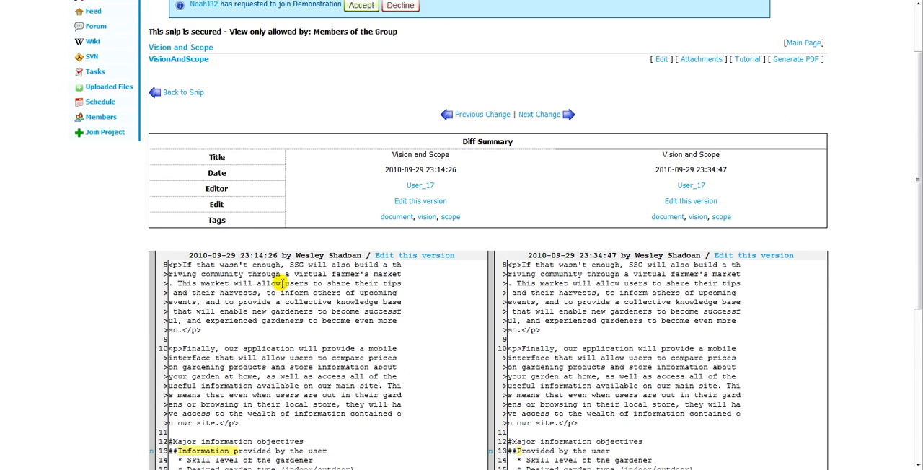
- Scroll through the side-by-side diff of the two 2010-09-29 Vision and Scope revisions
scroll(down, 3)
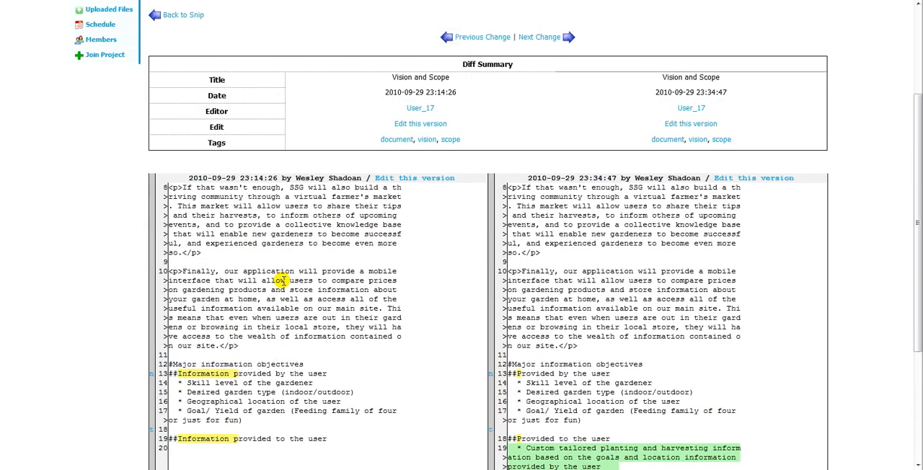
scroll(up, 3)
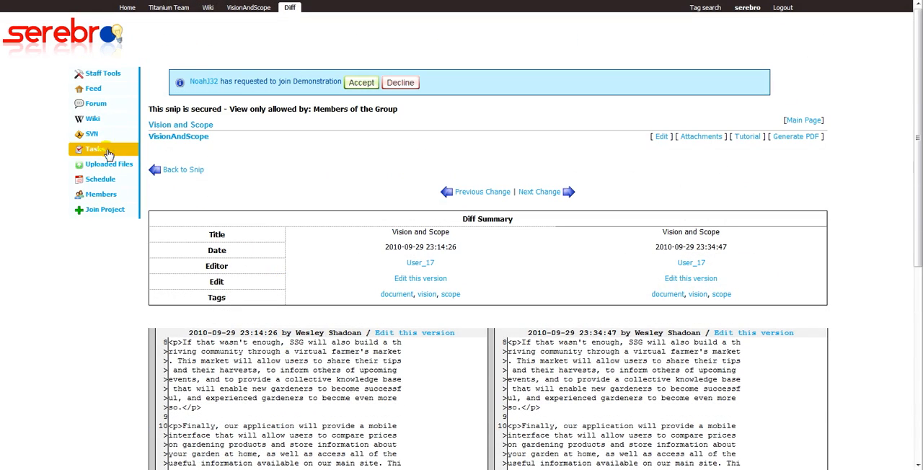
- Tag SVN revision 68 with templates, editing and deletion
click(92, 134)
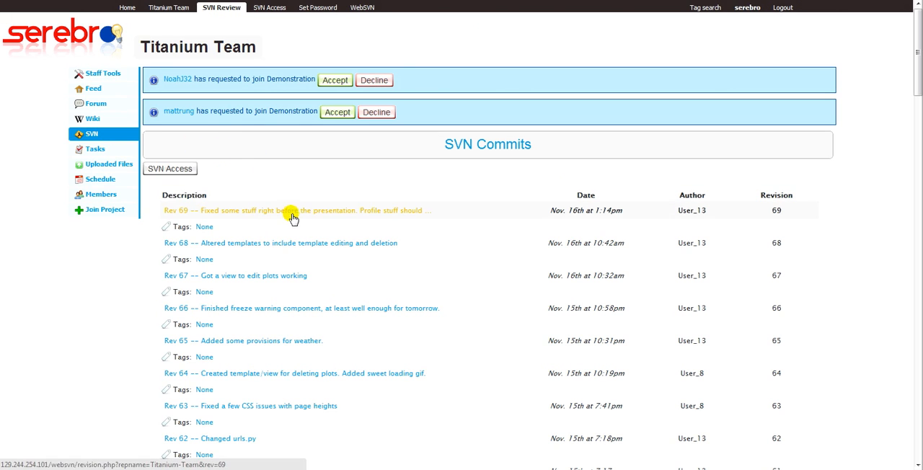
mouse_move(232, 260)
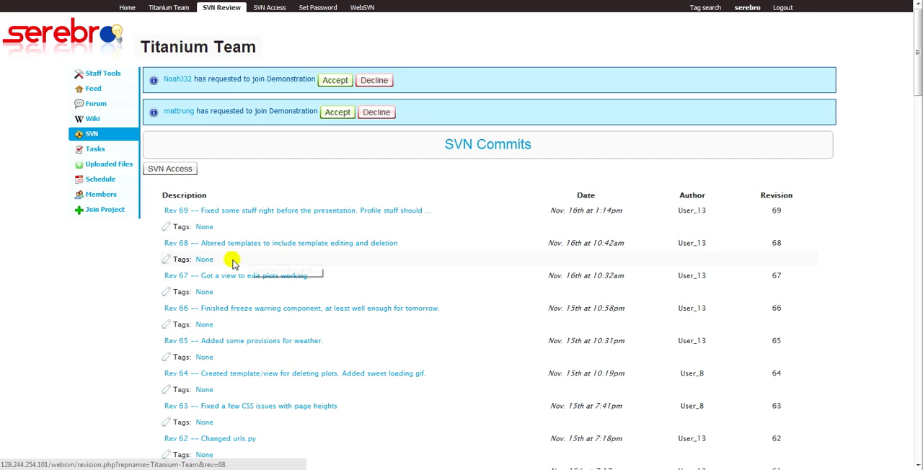
mouse_move(204, 259)
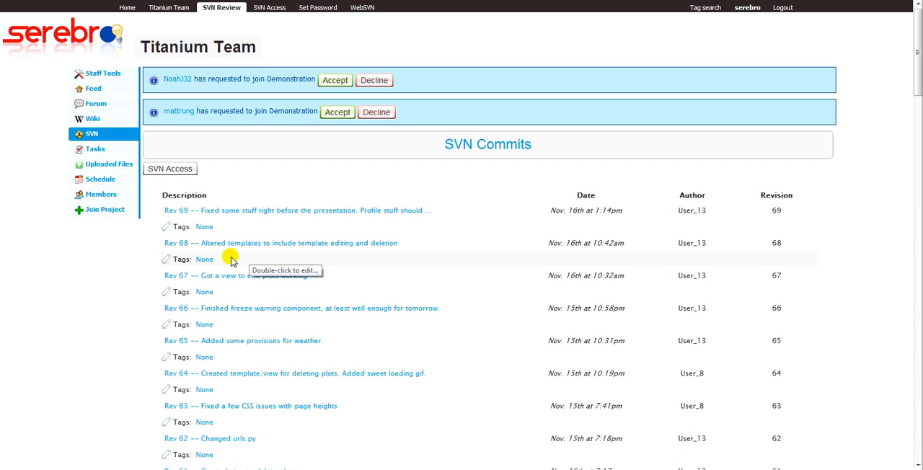
double_click(204, 259)
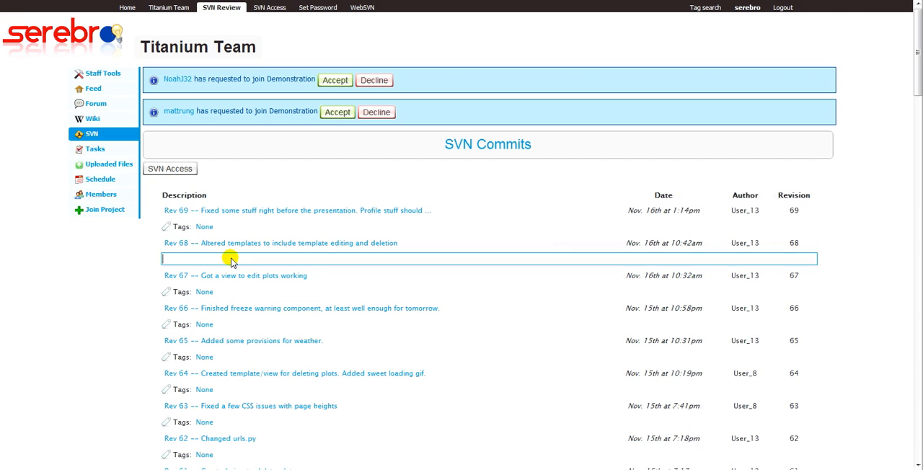
text(templates)
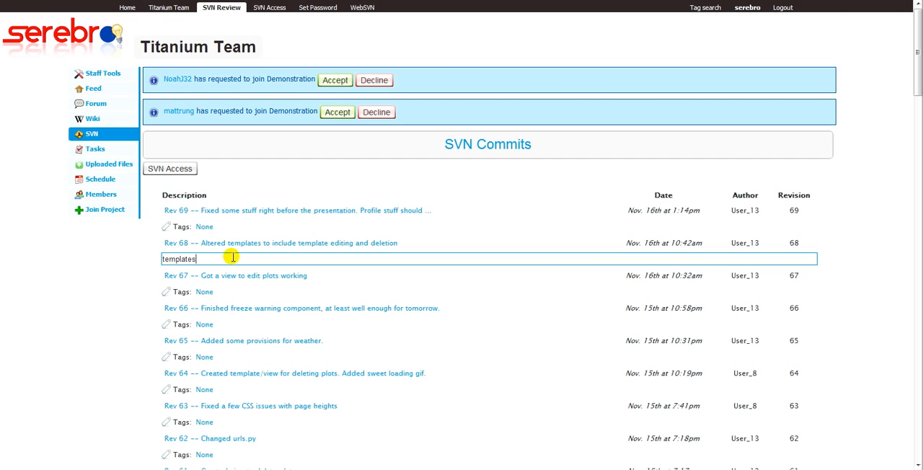
text(, editing, deletion)
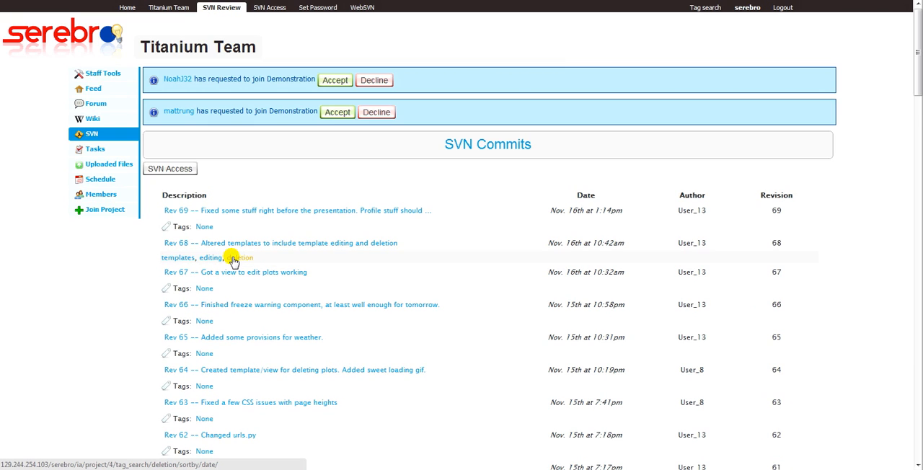
mouse_move(232, 258)
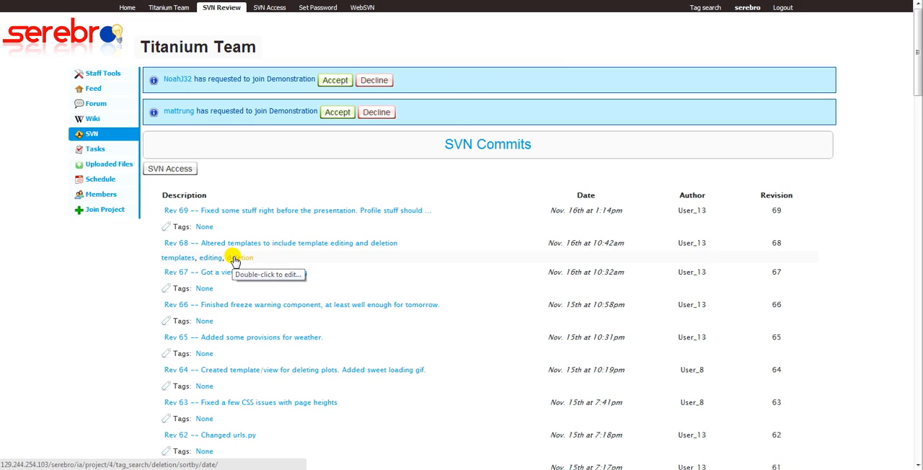
click(95, 148)
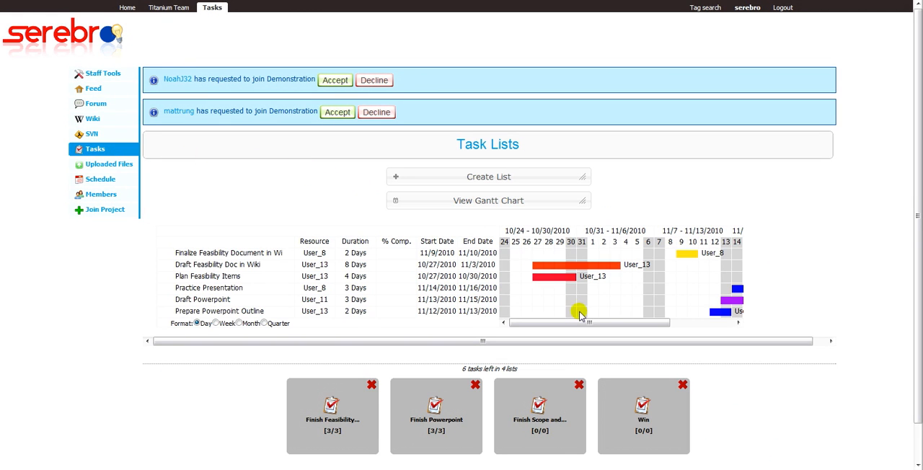
- Scroll the Gantt chart, open Finish Feasibility Document, and show the uploaded files overlay
drag(587, 323, 656, 323)
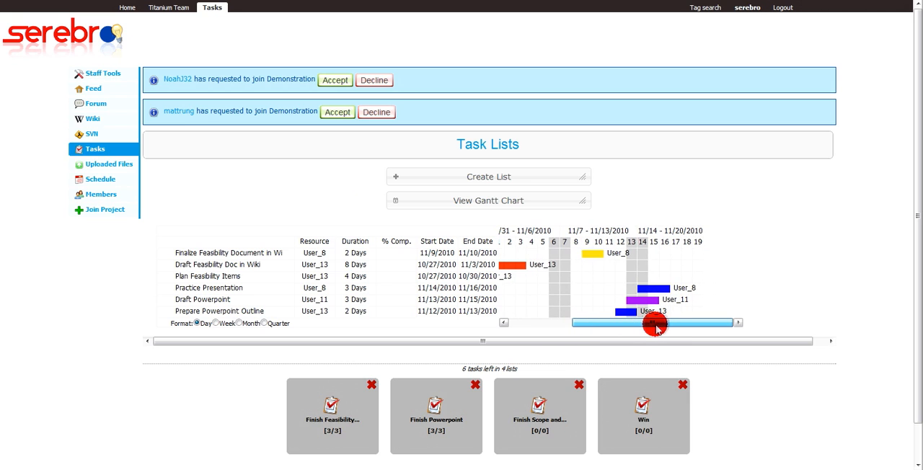
drag(655, 323, 588, 323)
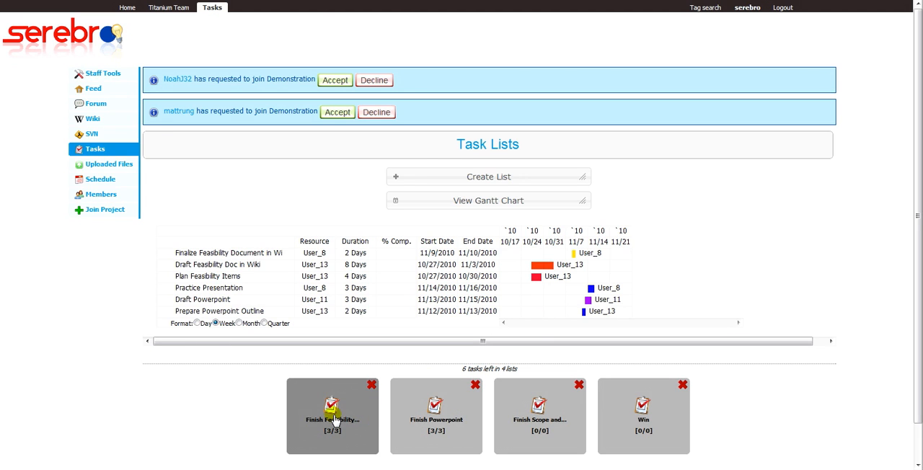
click(332, 416)
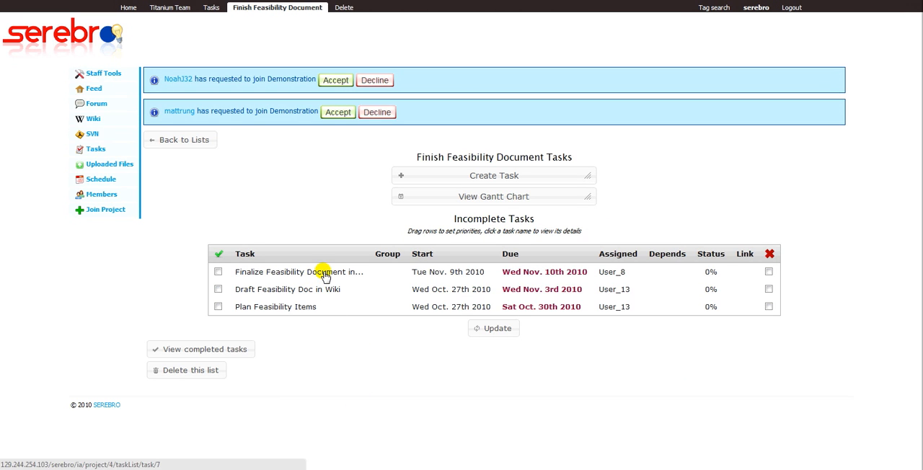
mouse_move(259, 195)
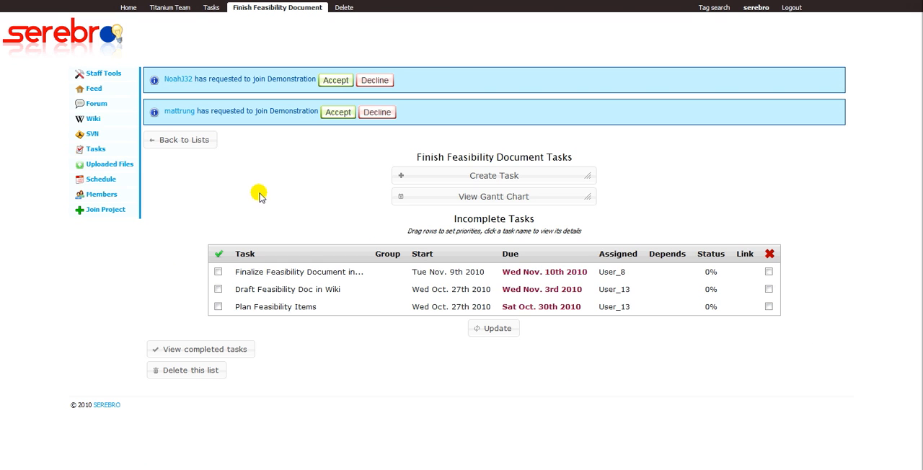
click(109, 164)
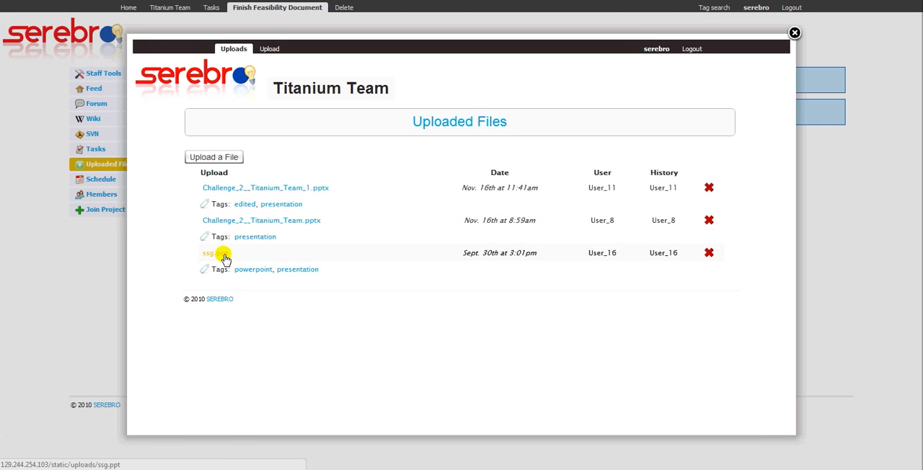
mouse_move(90, 249)
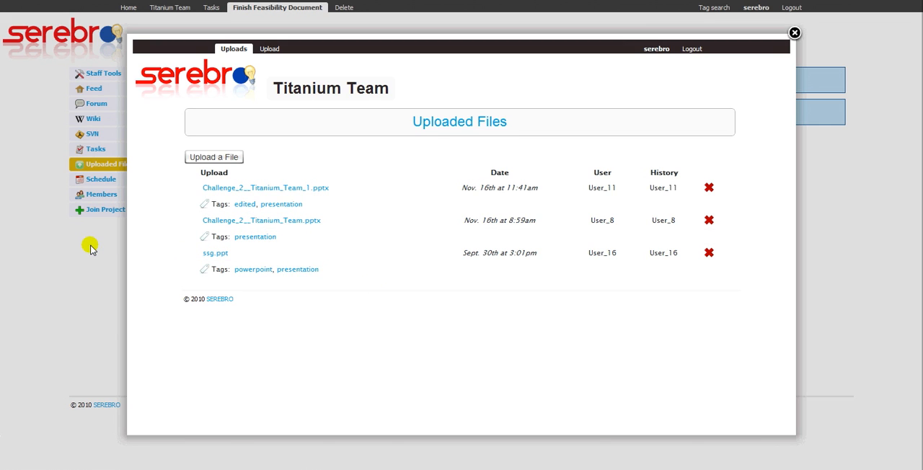
click(100, 179)
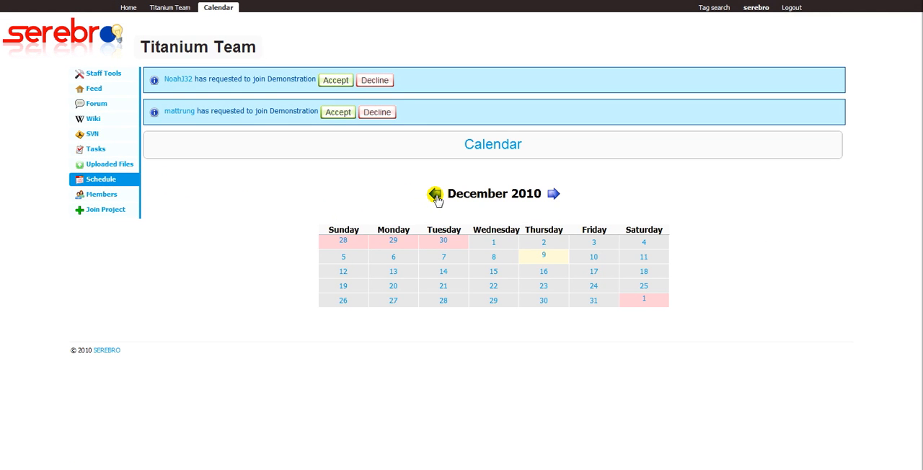
- Go back to November 2010 and show the November 10 Finish Feasibility Document event
click(434, 193)
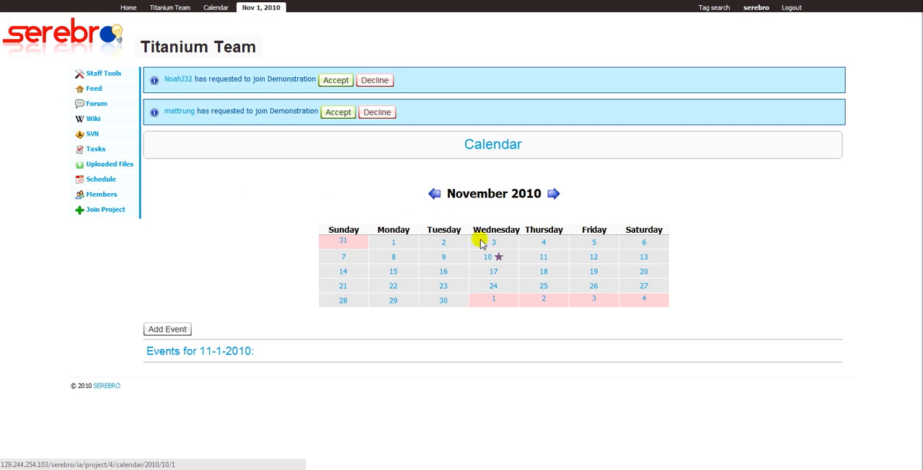
click(487, 257)
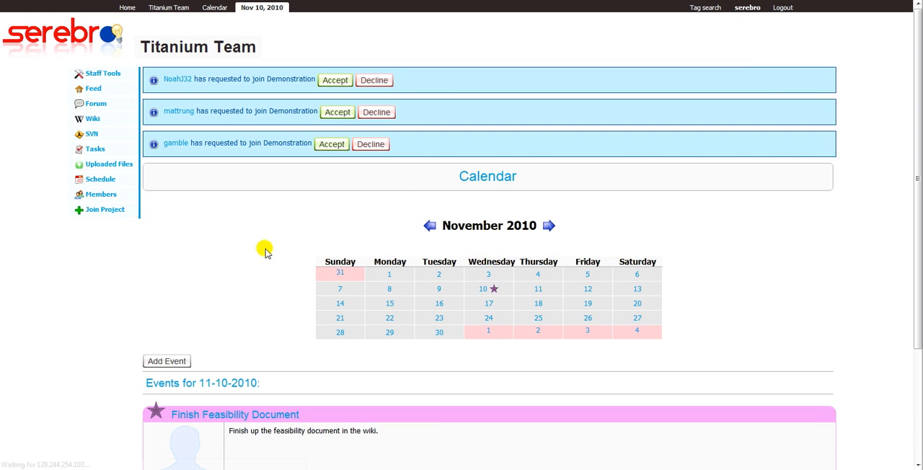
scroll(down, 3)
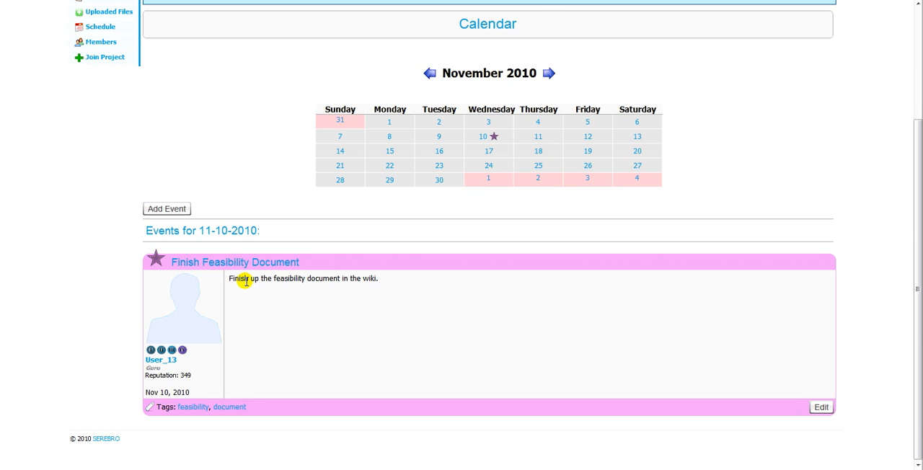
scroll(up, 3)
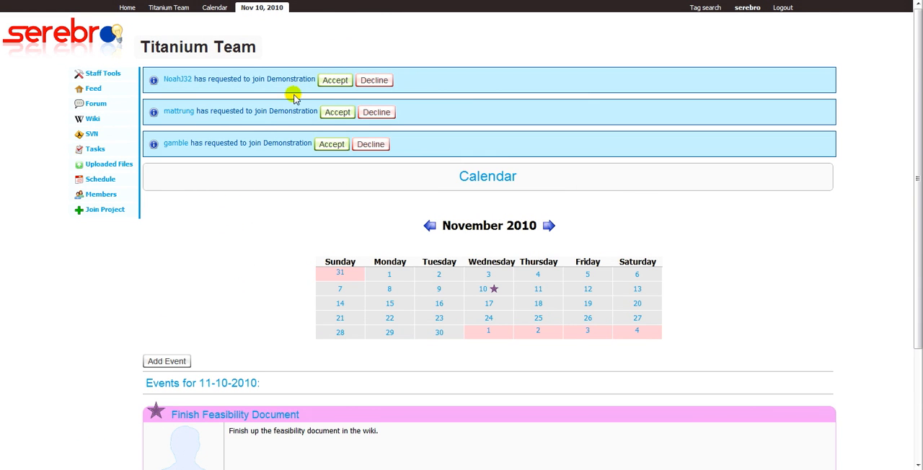
click(335, 80)
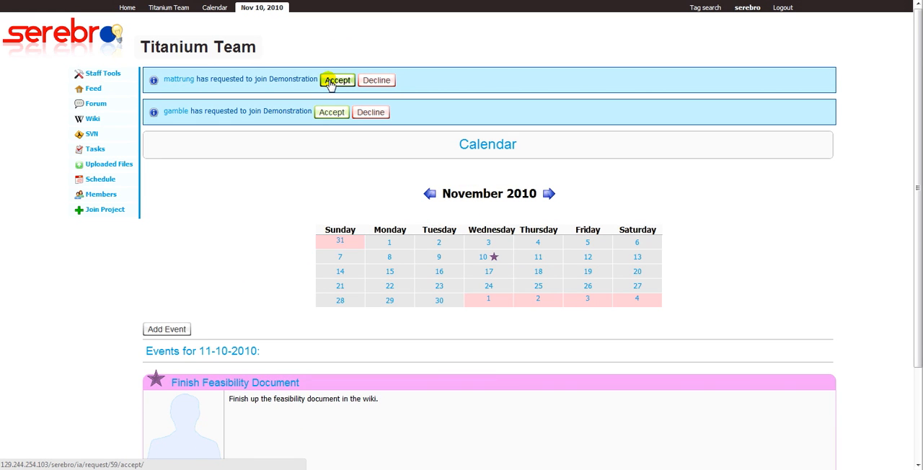
click(337, 79)
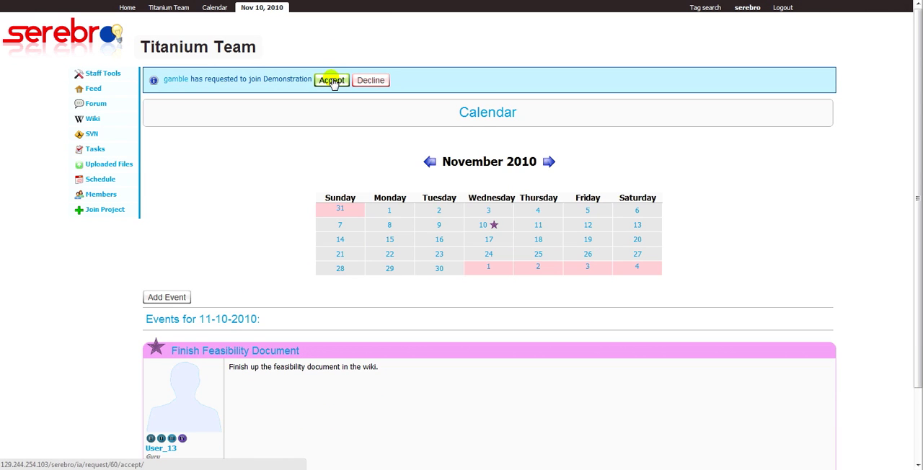
click(332, 80)
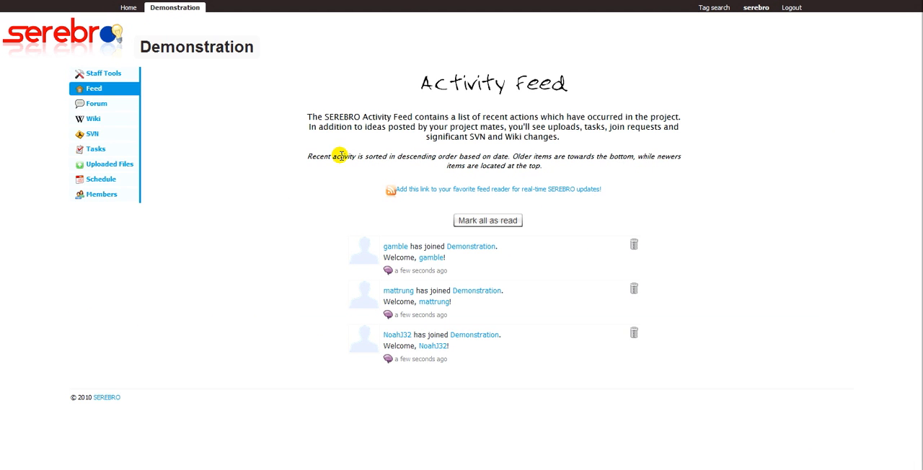
click(97, 103)
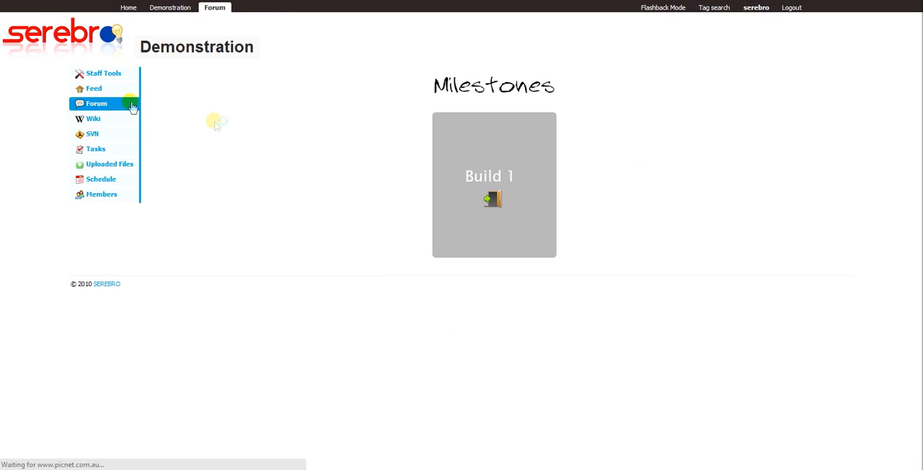
click(493, 185)
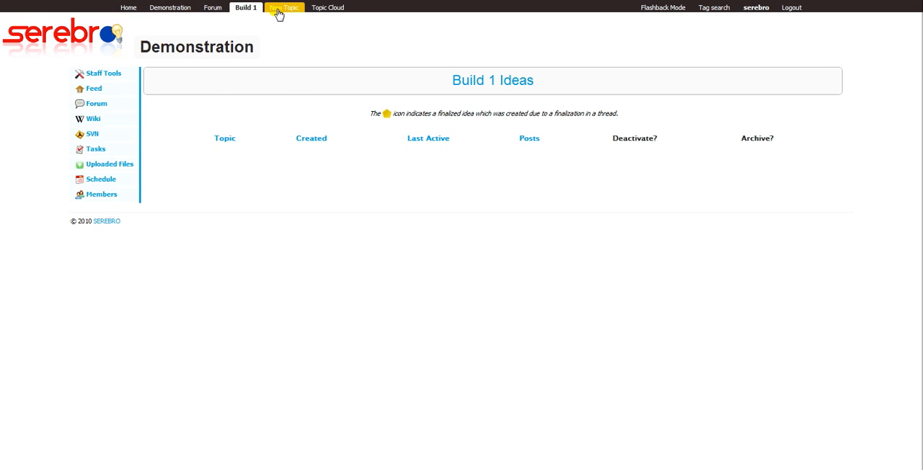
- Create a new topic named 'Demonstration Thread' with its first idea titled 'Demon'
click(291, 7)
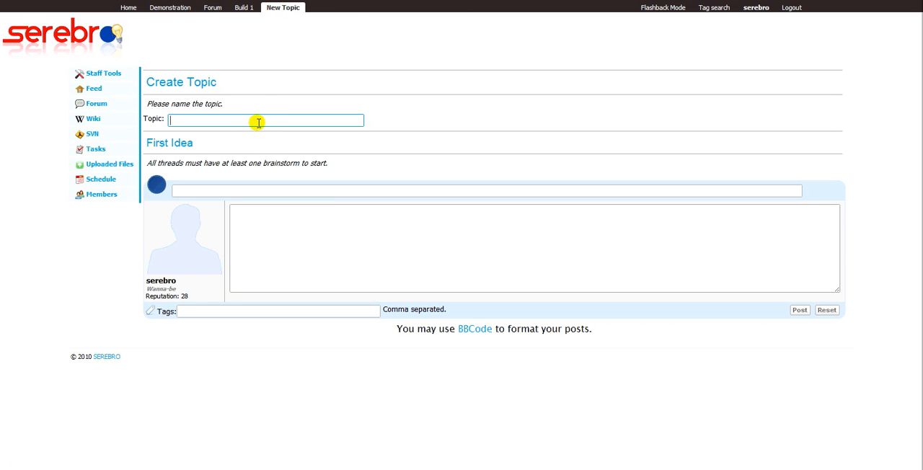
text(Demons)
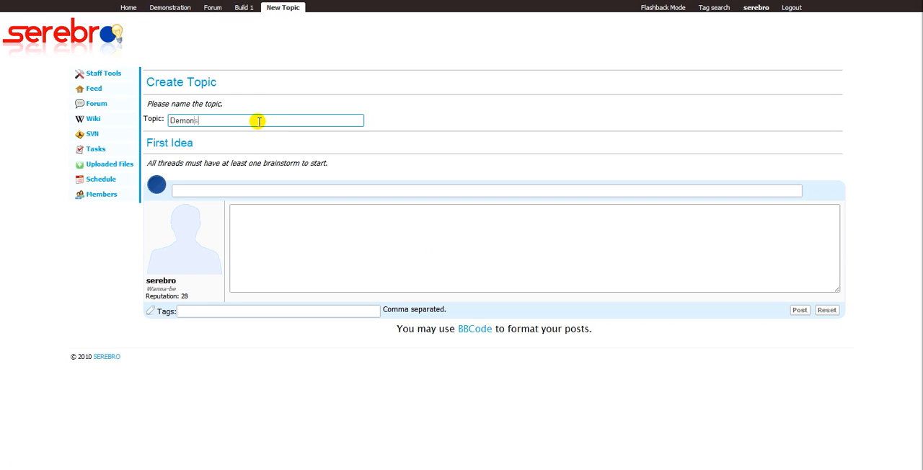
text(tration Thread)
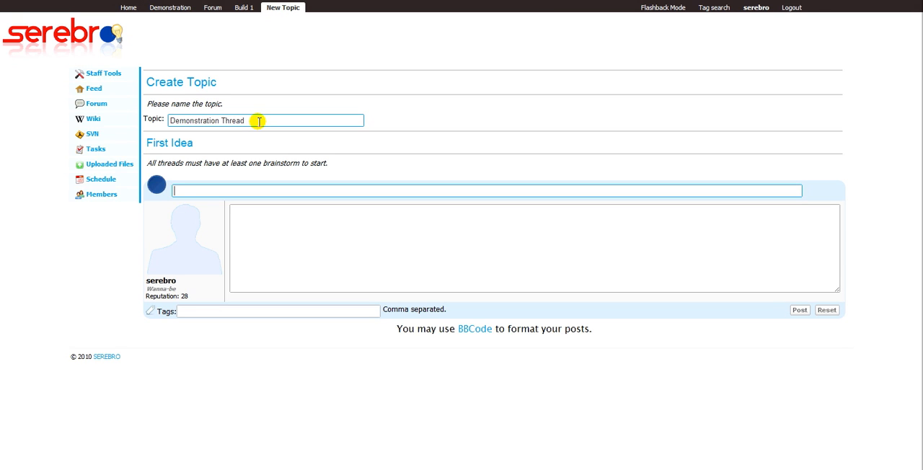
text(Demonstrating Thread)
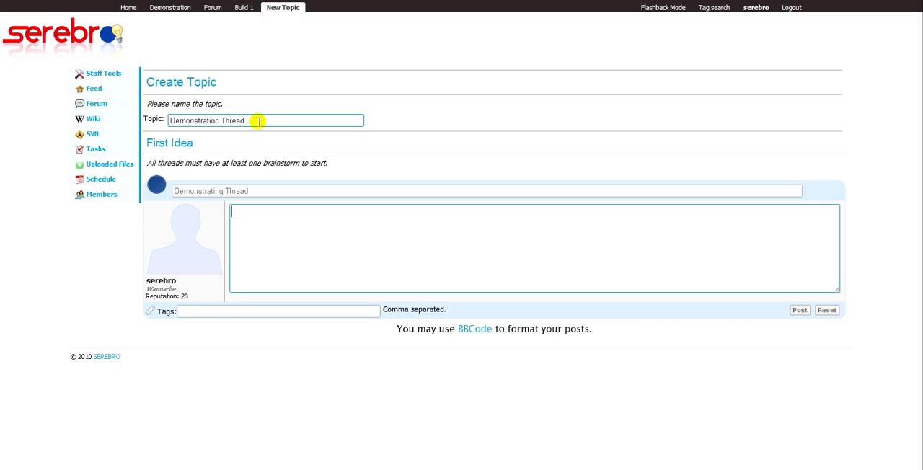
- Post the idea with content 'Content in the thread idea, le's demonstrate this!' tagged demonstrate, thread
text(Content in the t)
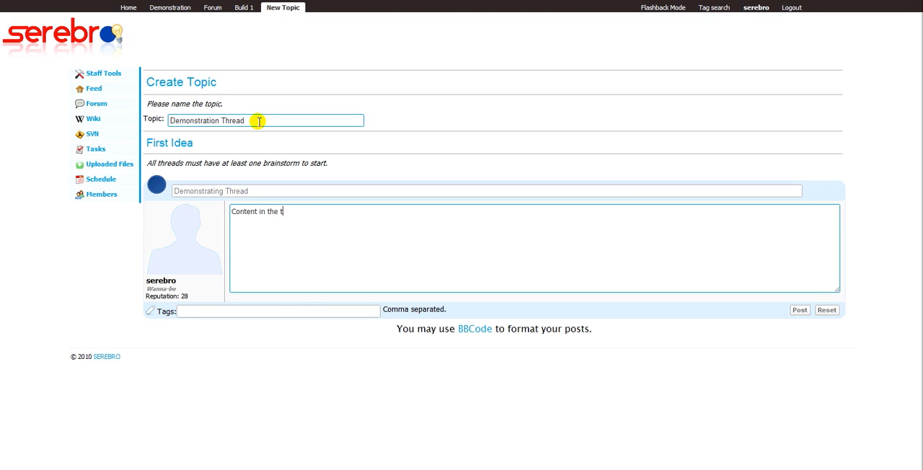
text(hread idea, le)
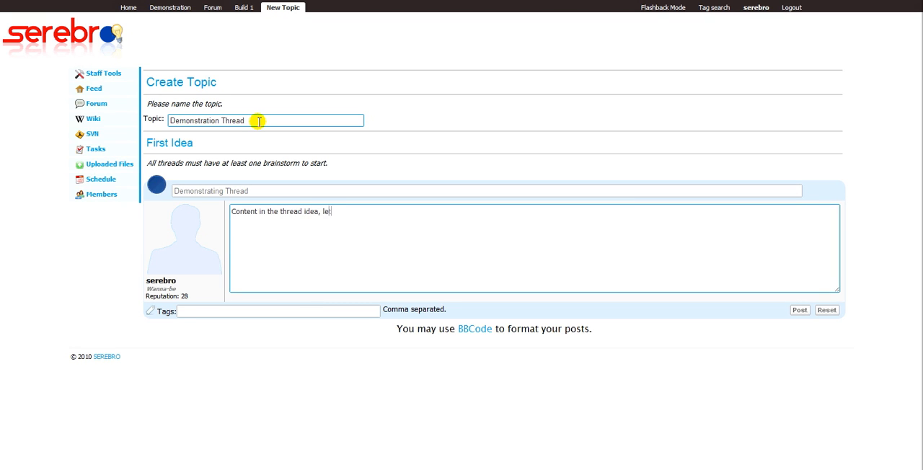
text('s demonst)
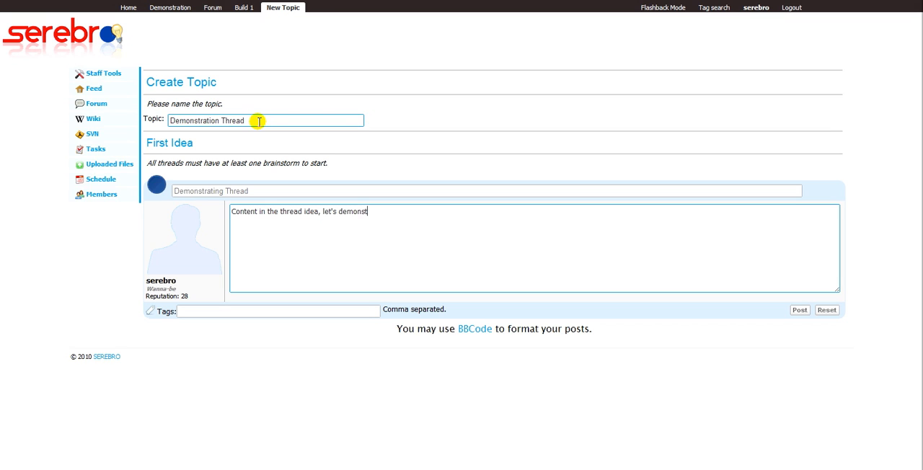
text(rate this!)
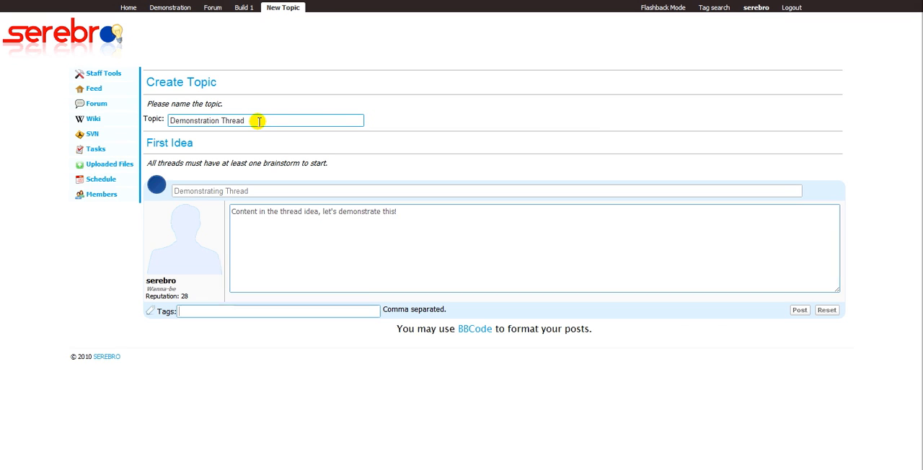
text(demonstrate)
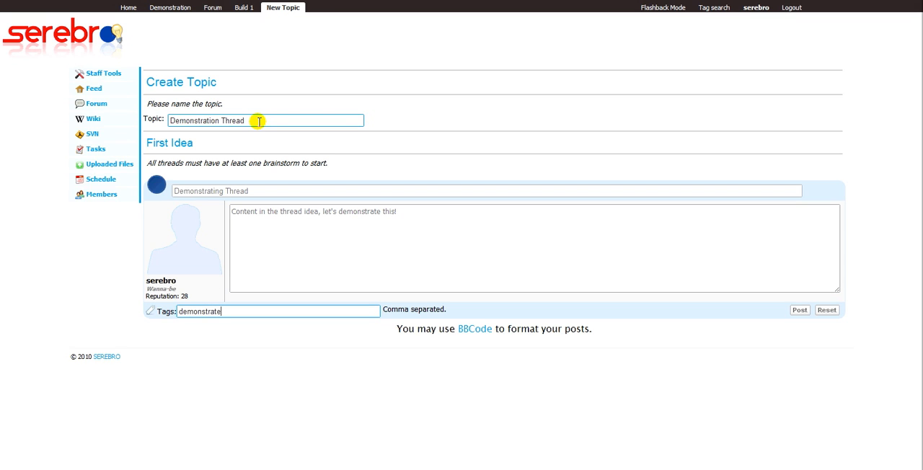
text(, thread)
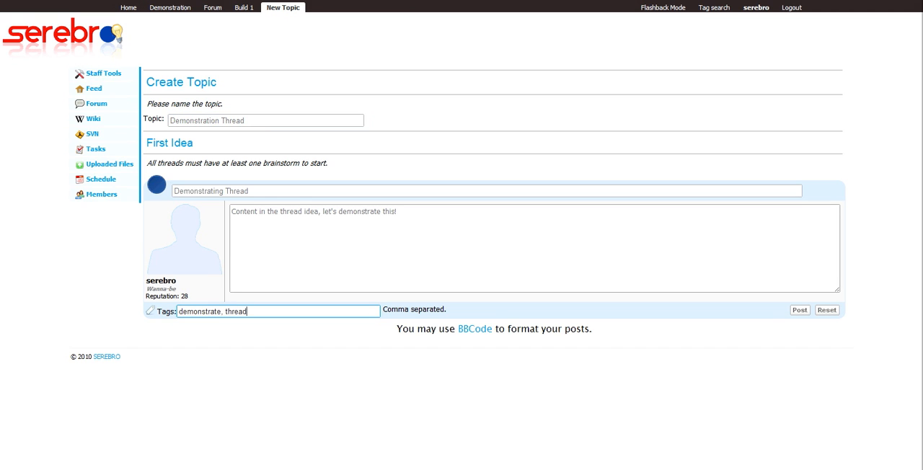
click(799, 310)
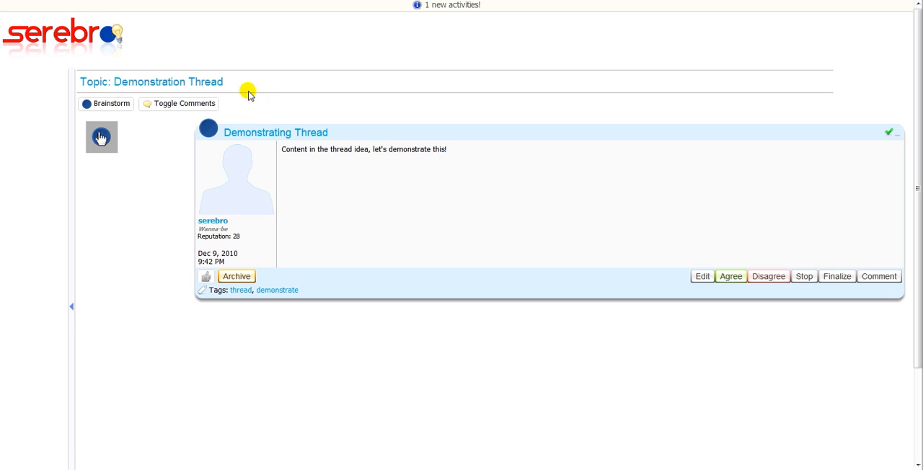
mouse_move(447, 6)
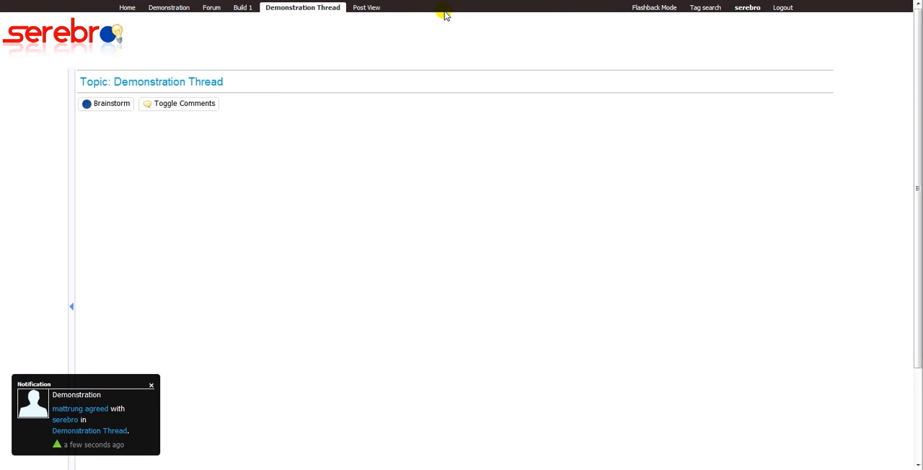
click(105, 103)
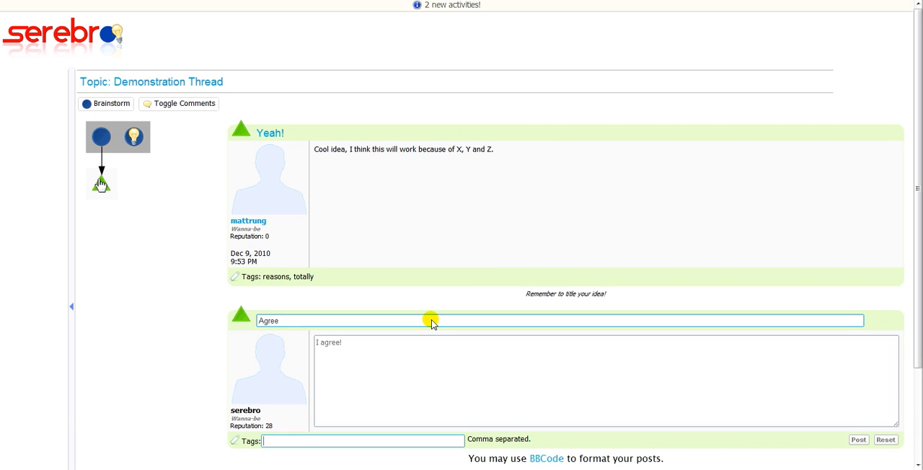
text(yea!)
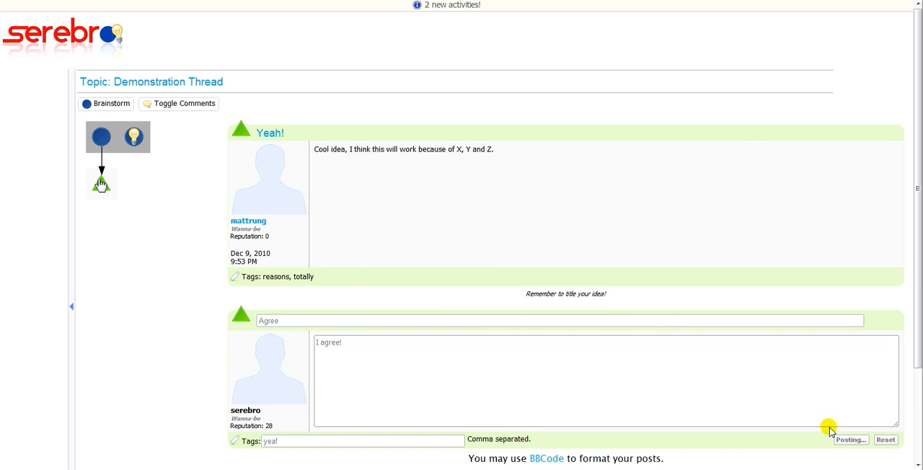
mouse_move(623, 248)
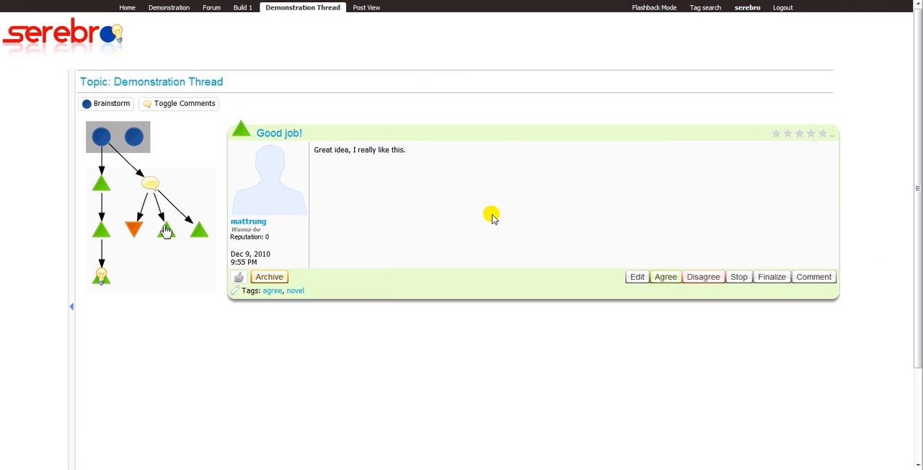
mouse_move(504, 216)
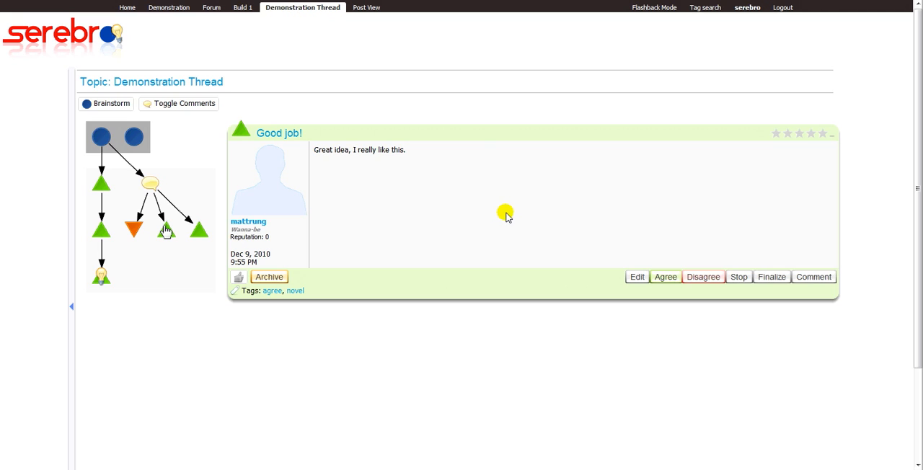
mouse_move(771, 277)
text(I do n)
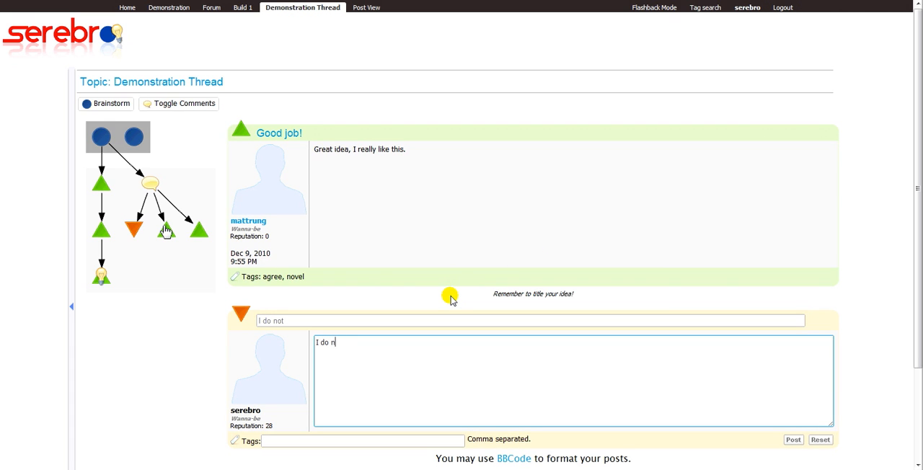
- Post the 'I do not like this.' disagreement tagged 'no', then view its new node
text(ot like this.)
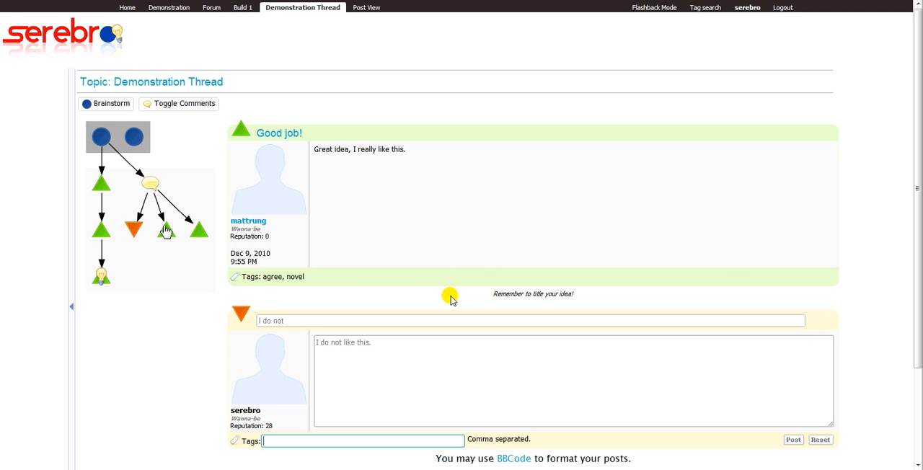
text(no)
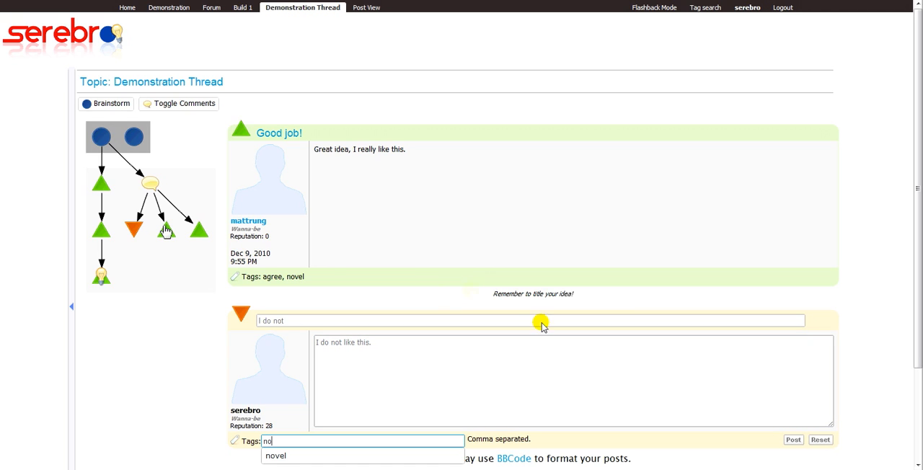
click(792, 440)
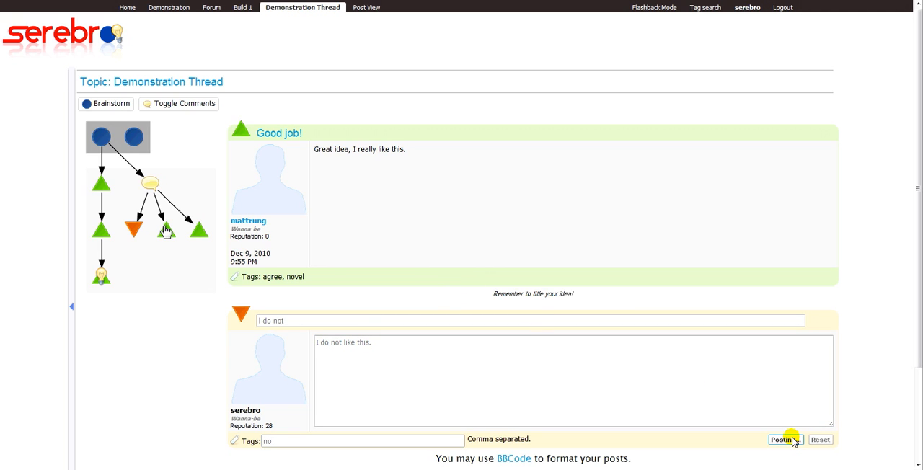
click(785, 440)
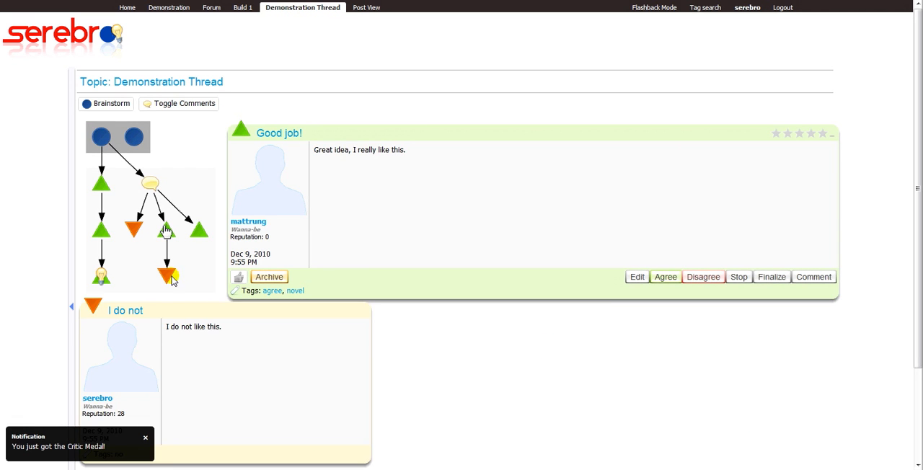
click(168, 276)
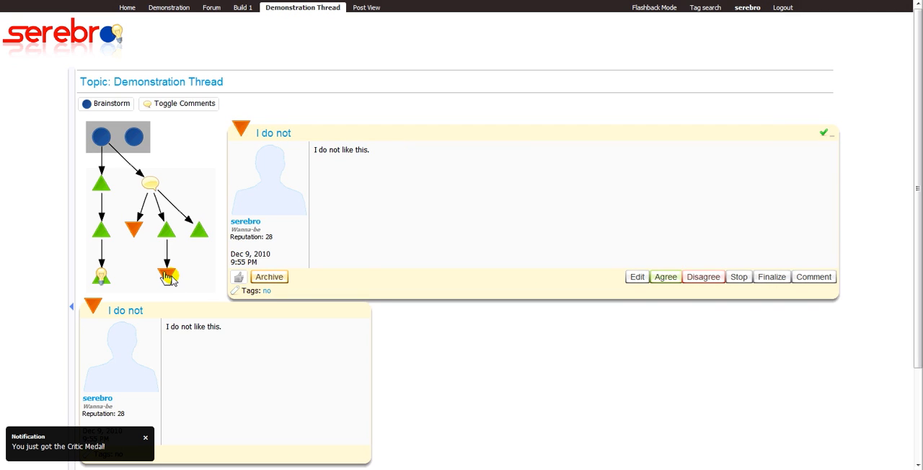